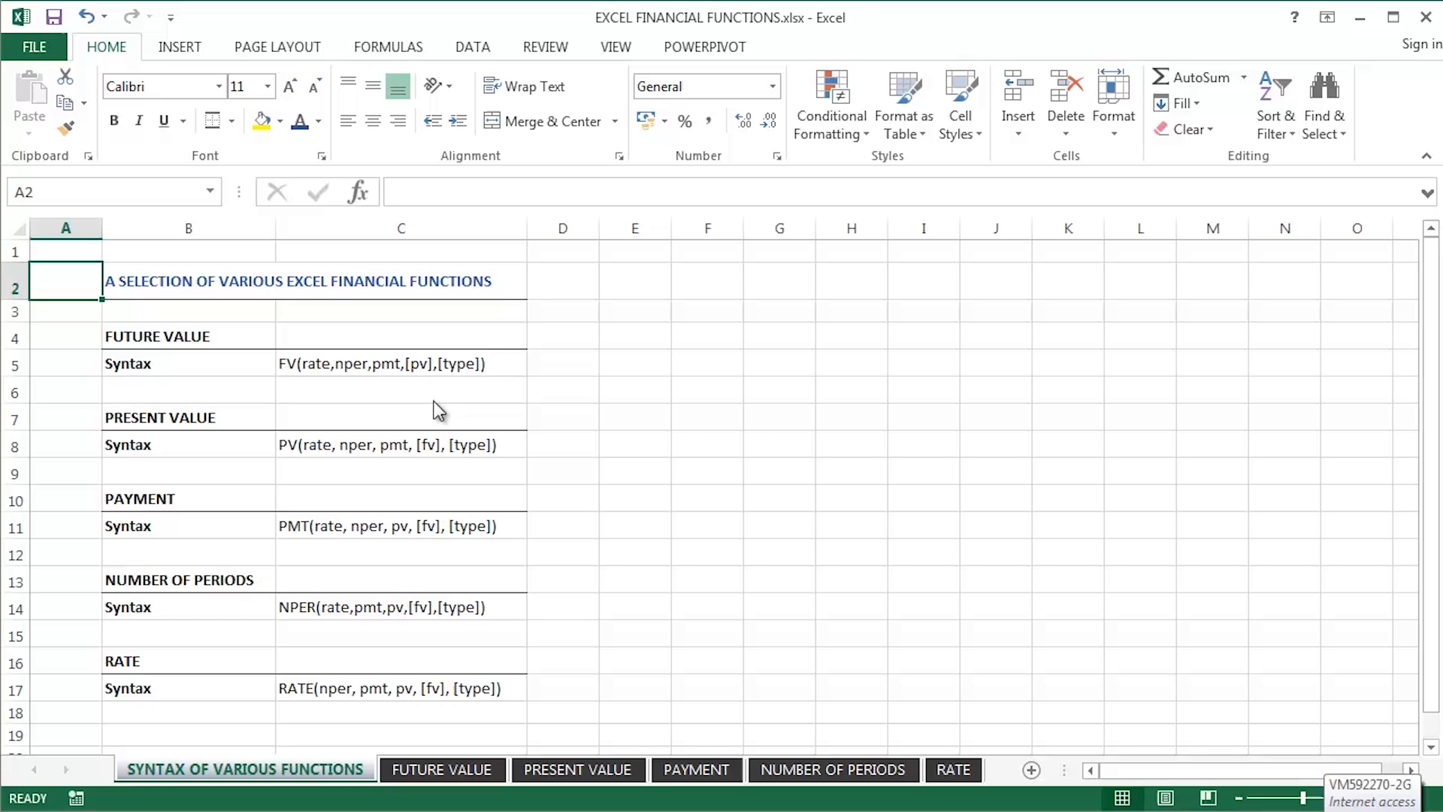
mouse_move(433, 402)
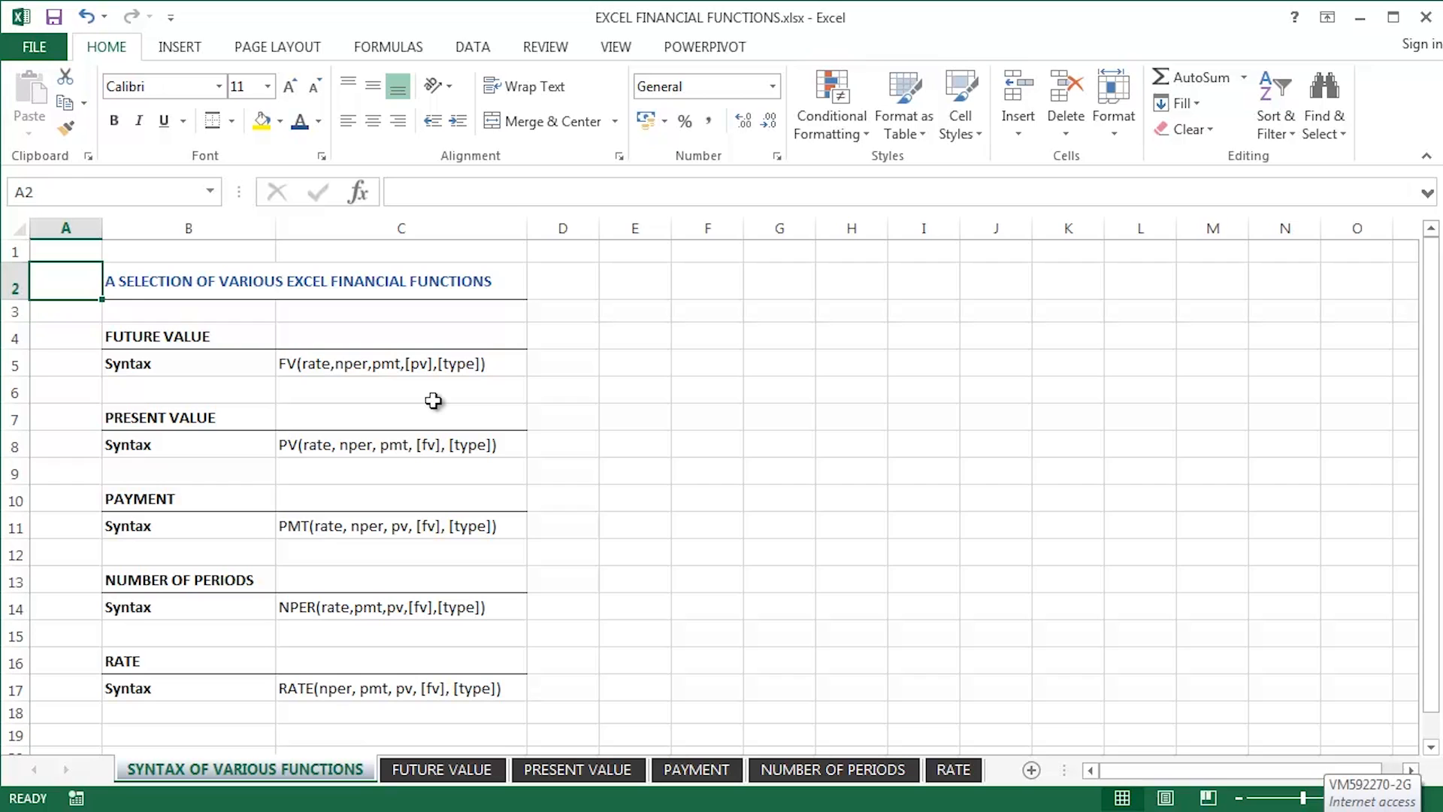
- Switch to the FUTURE VALUE sheet to see its FV calculation of 7,362.50
click(441, 770)
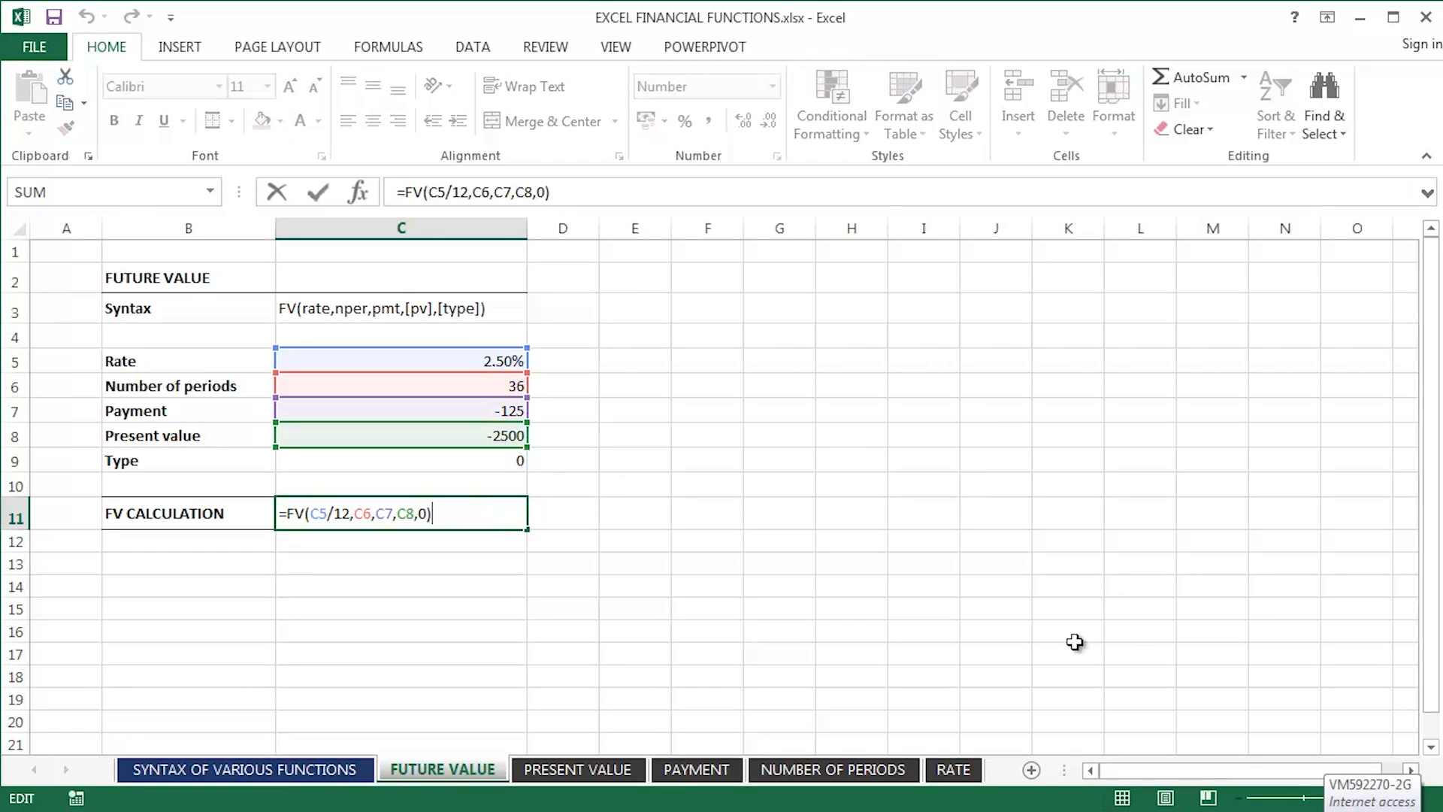
mouse_move(1020, 612)
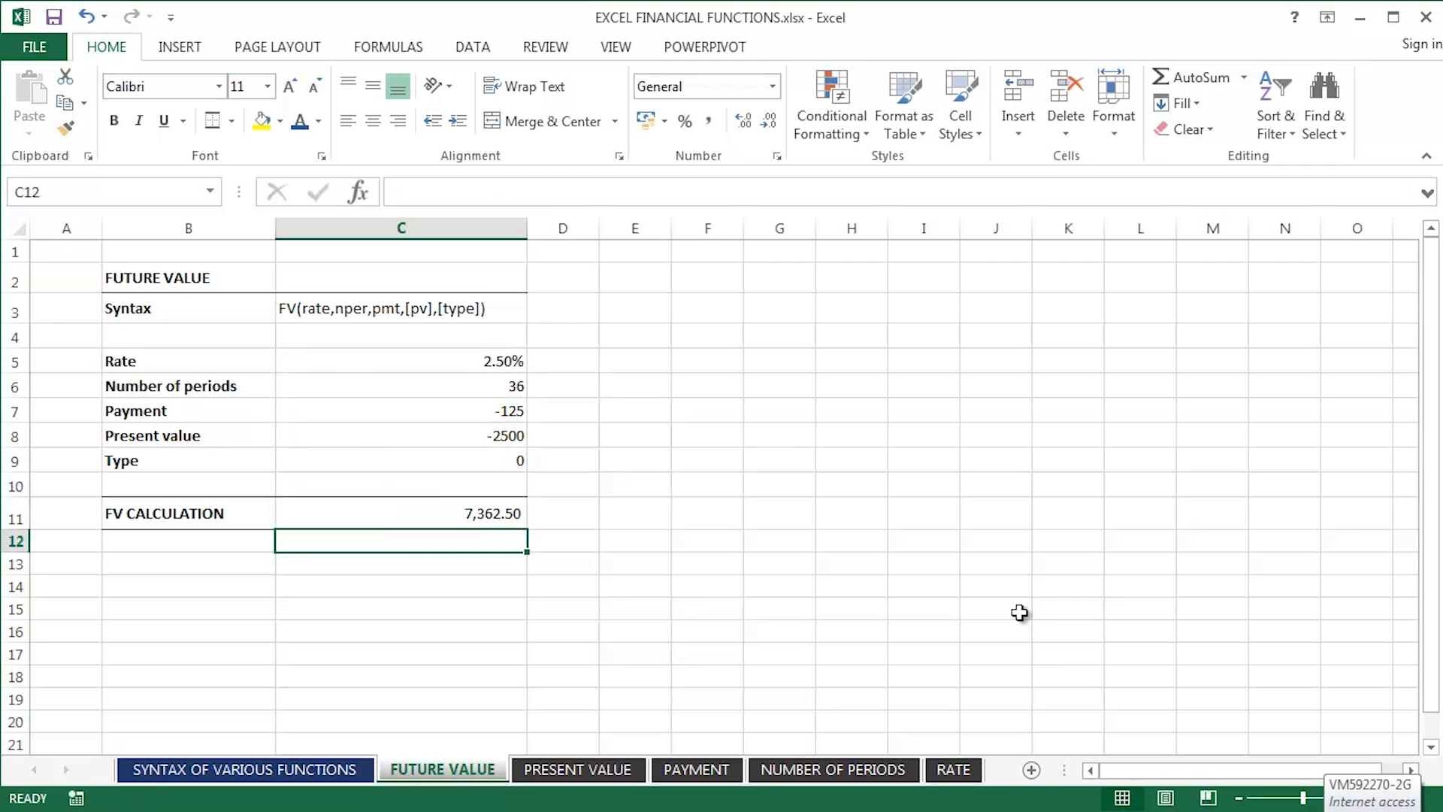
- Switch to the PRESENT VALUE sheet and inspect C8, C6, C7 and the PV formula in C11
click(577, 769)
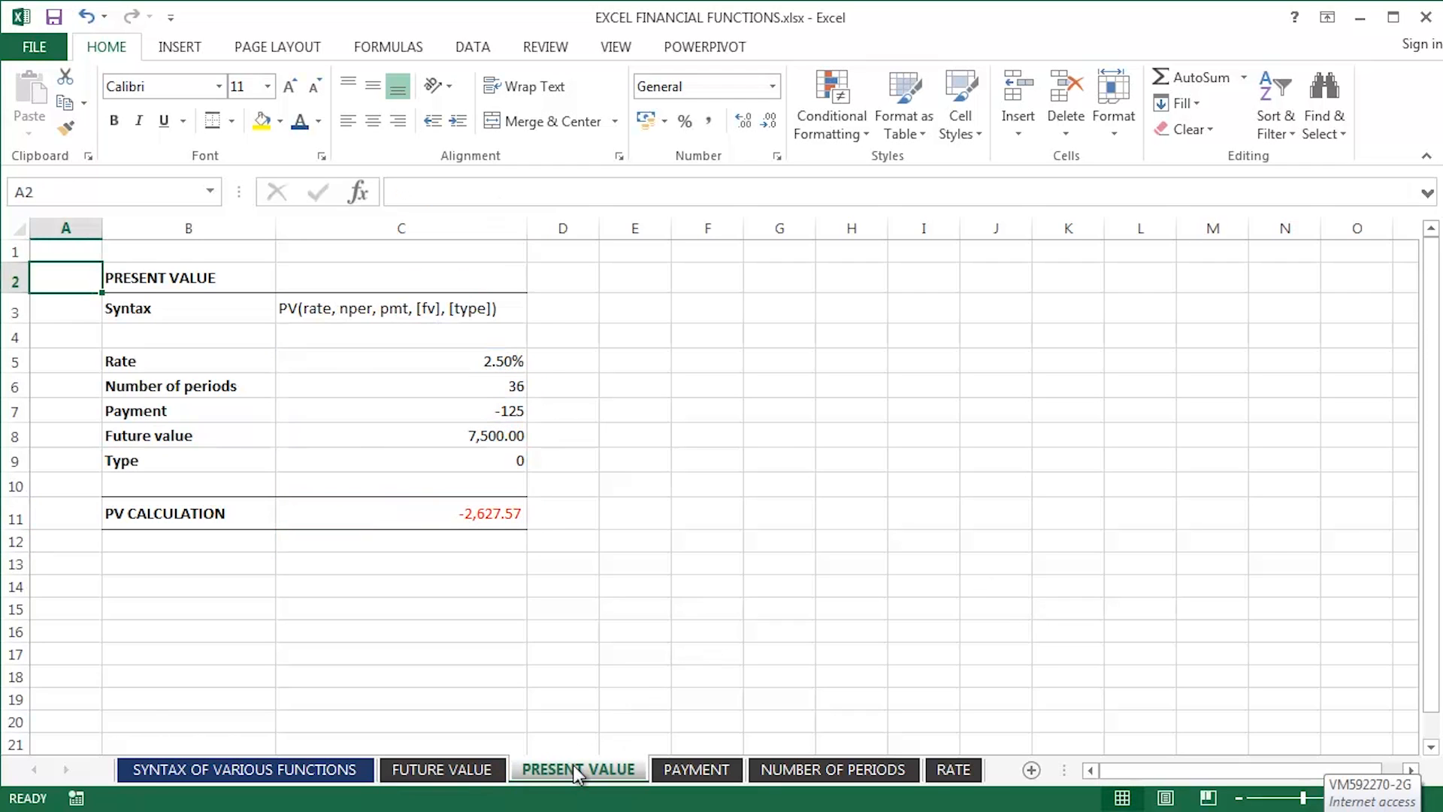
mouse_move(1061, 476)
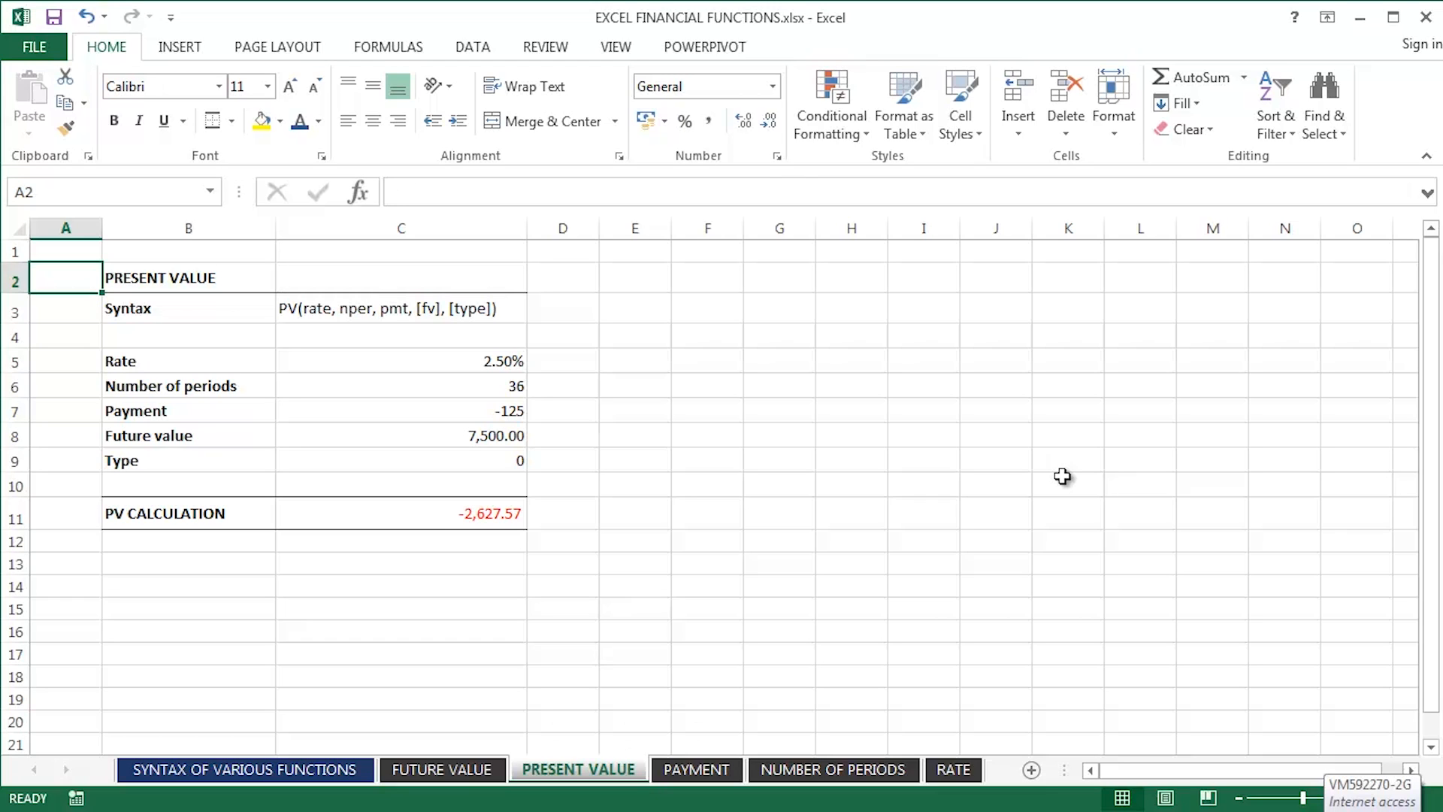
mouse_move(672, 408)
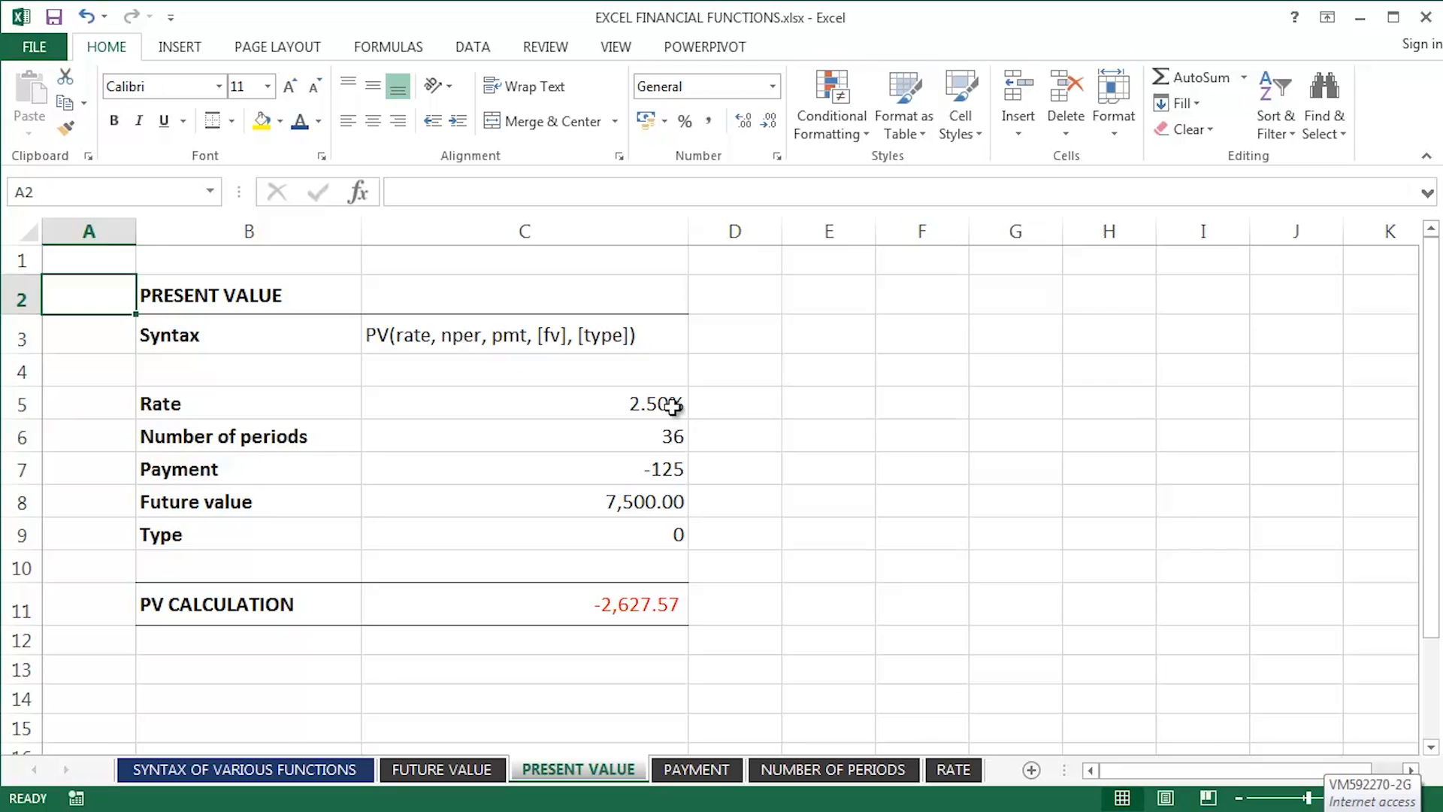
click(566, 502)
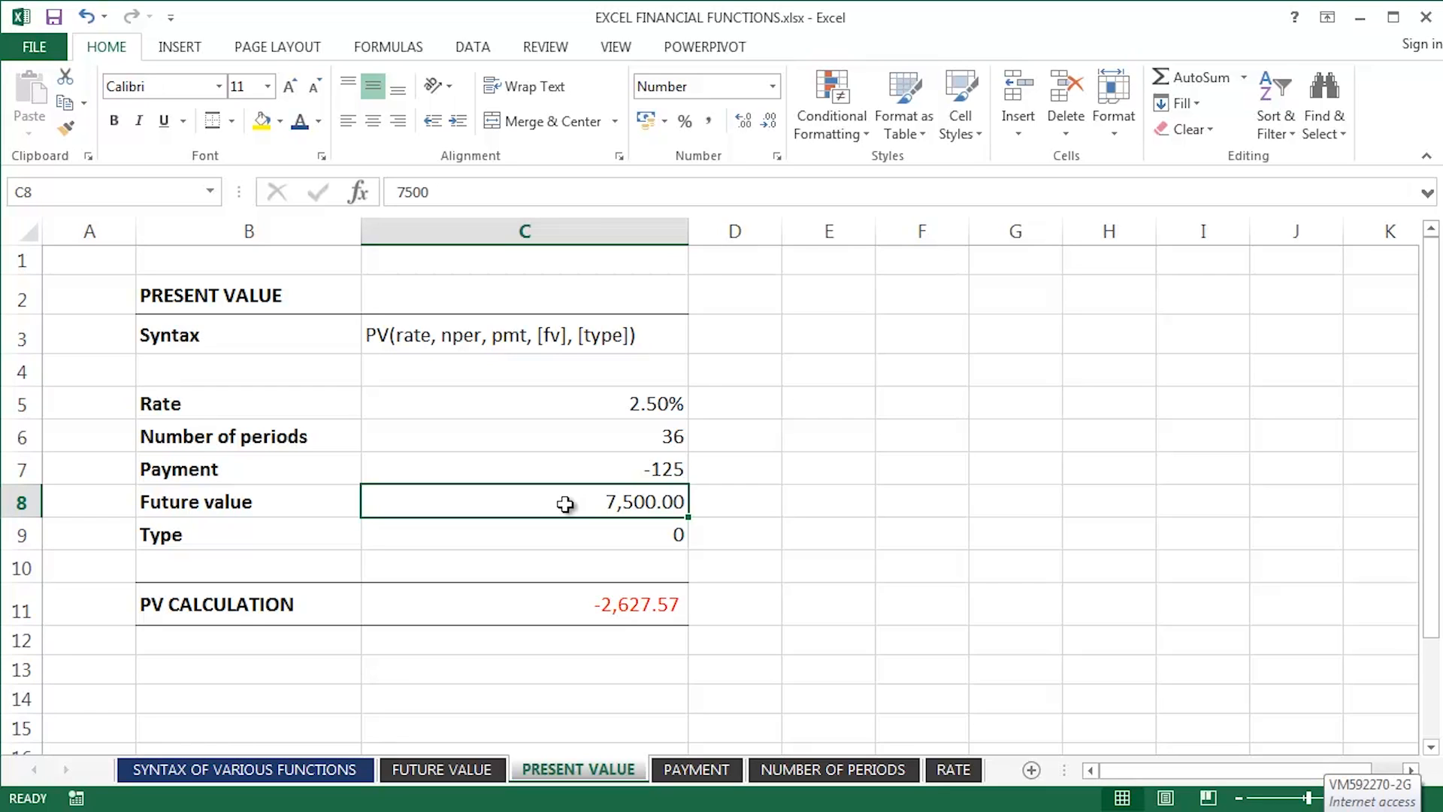
click(597, 436)
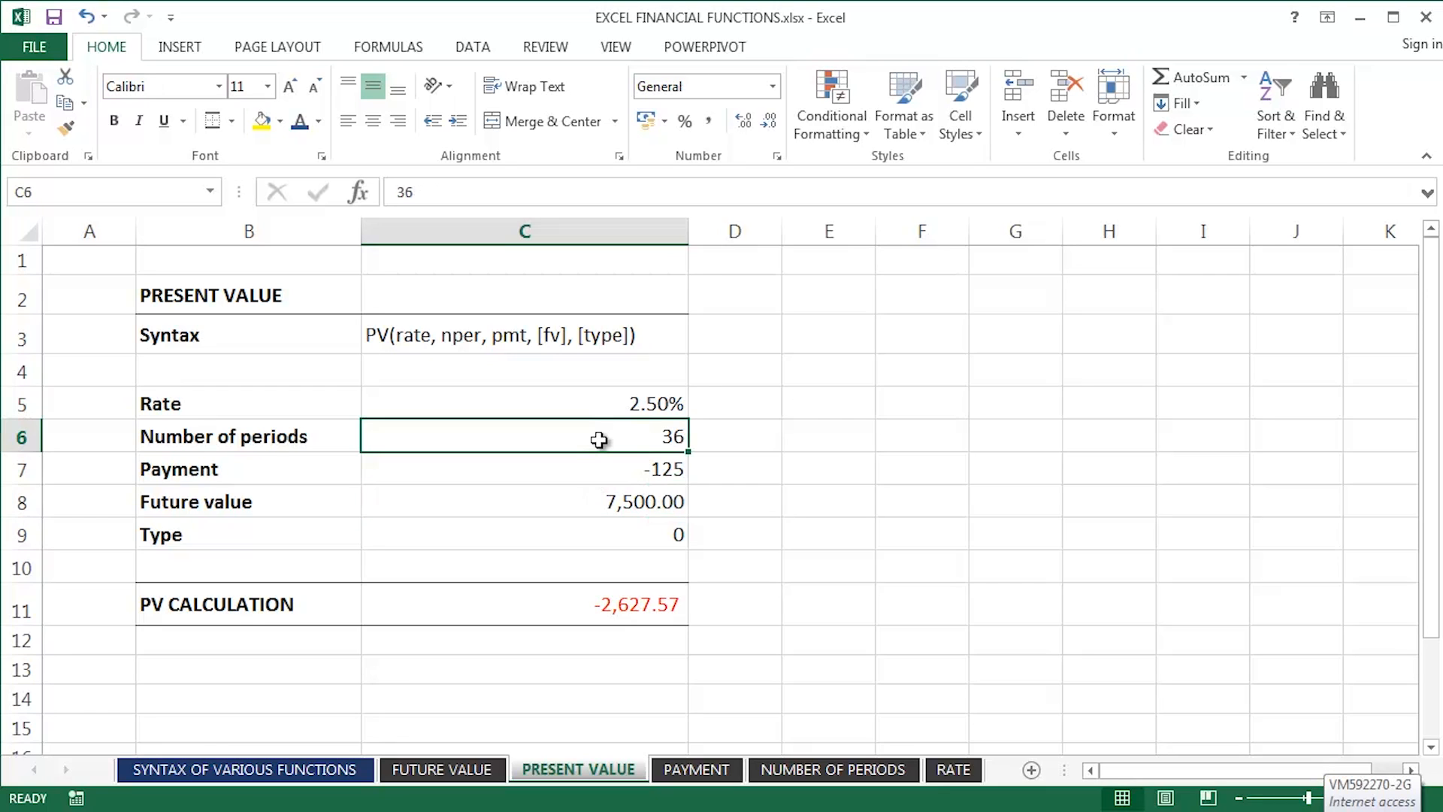
mouse_move(597, 406)
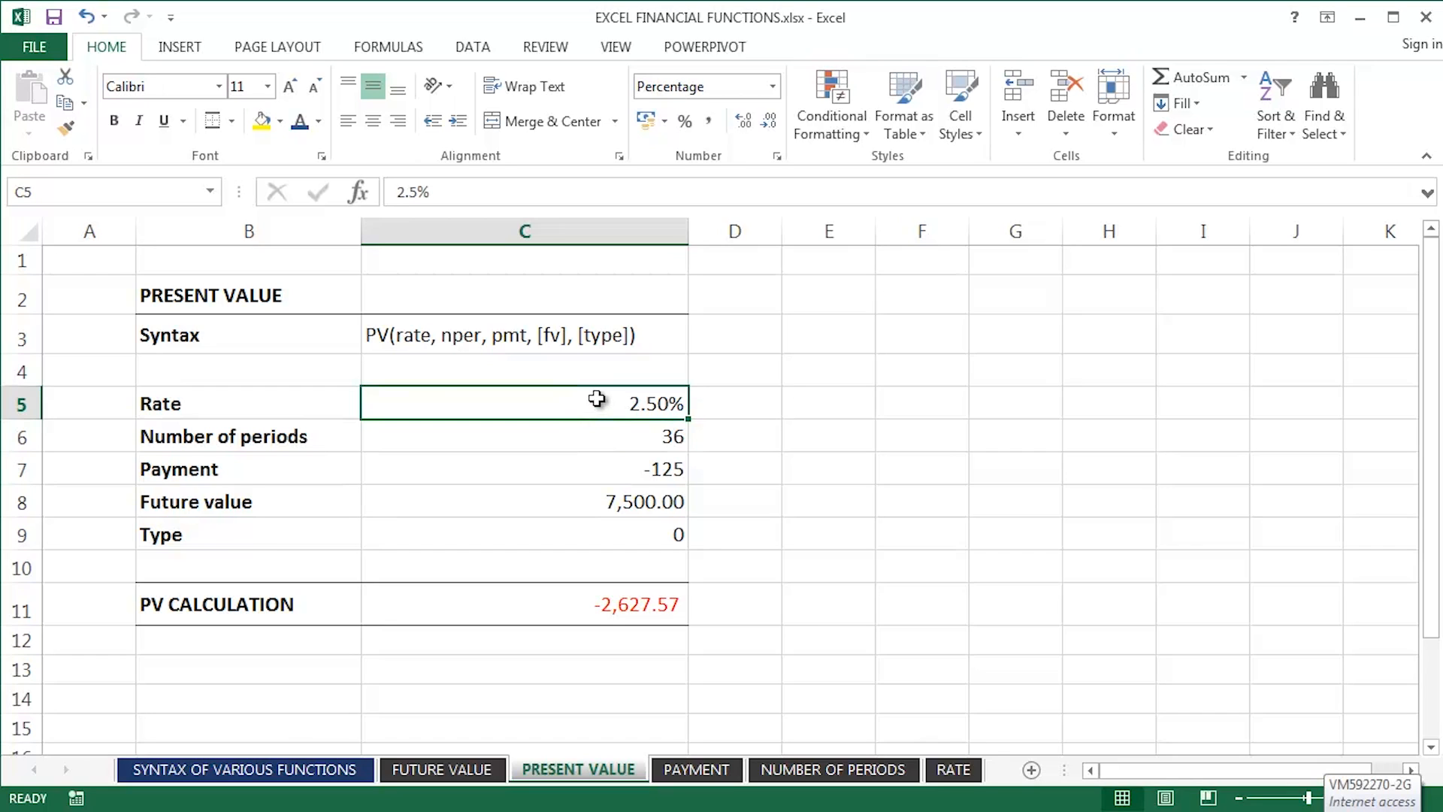
click(583, 469)
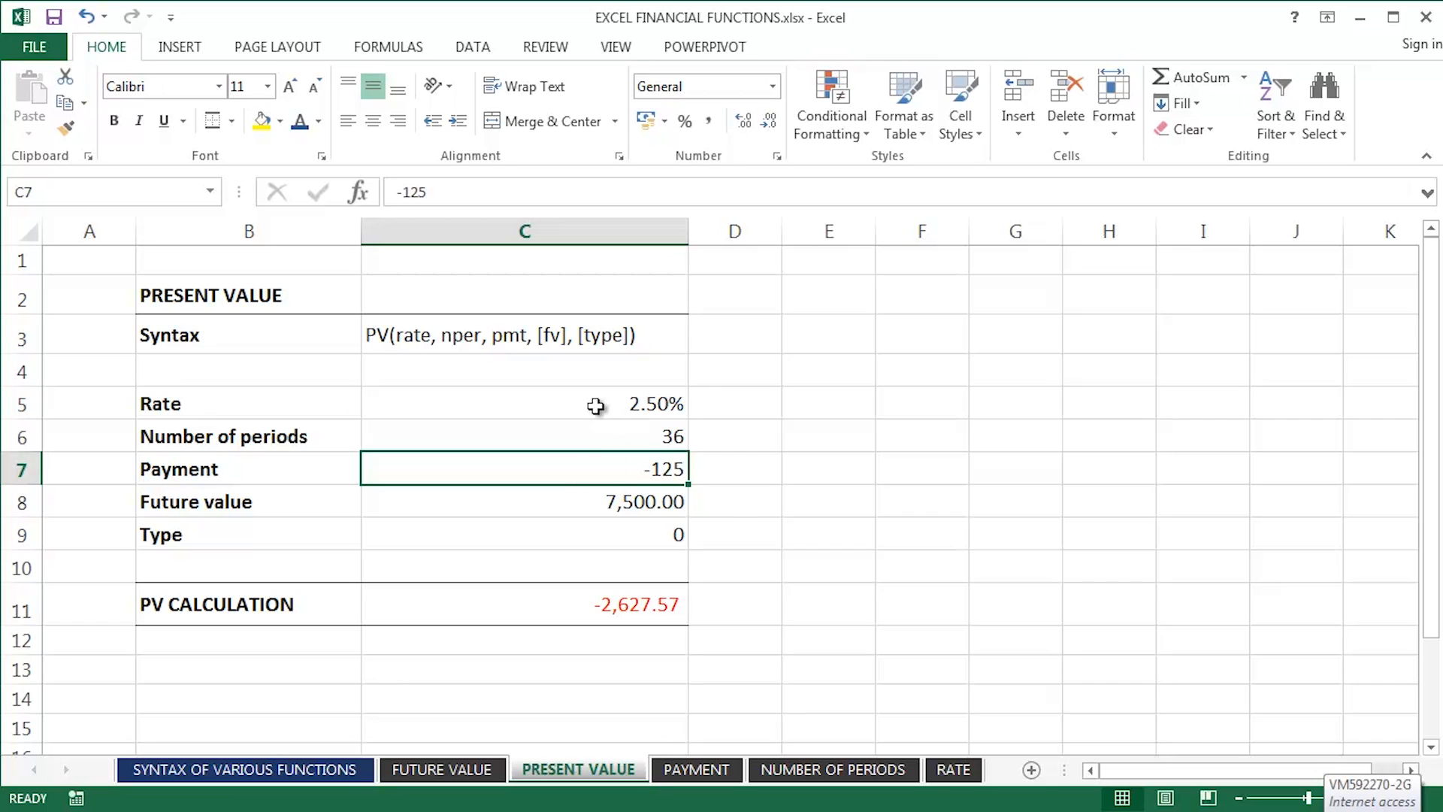
click(524, 605)
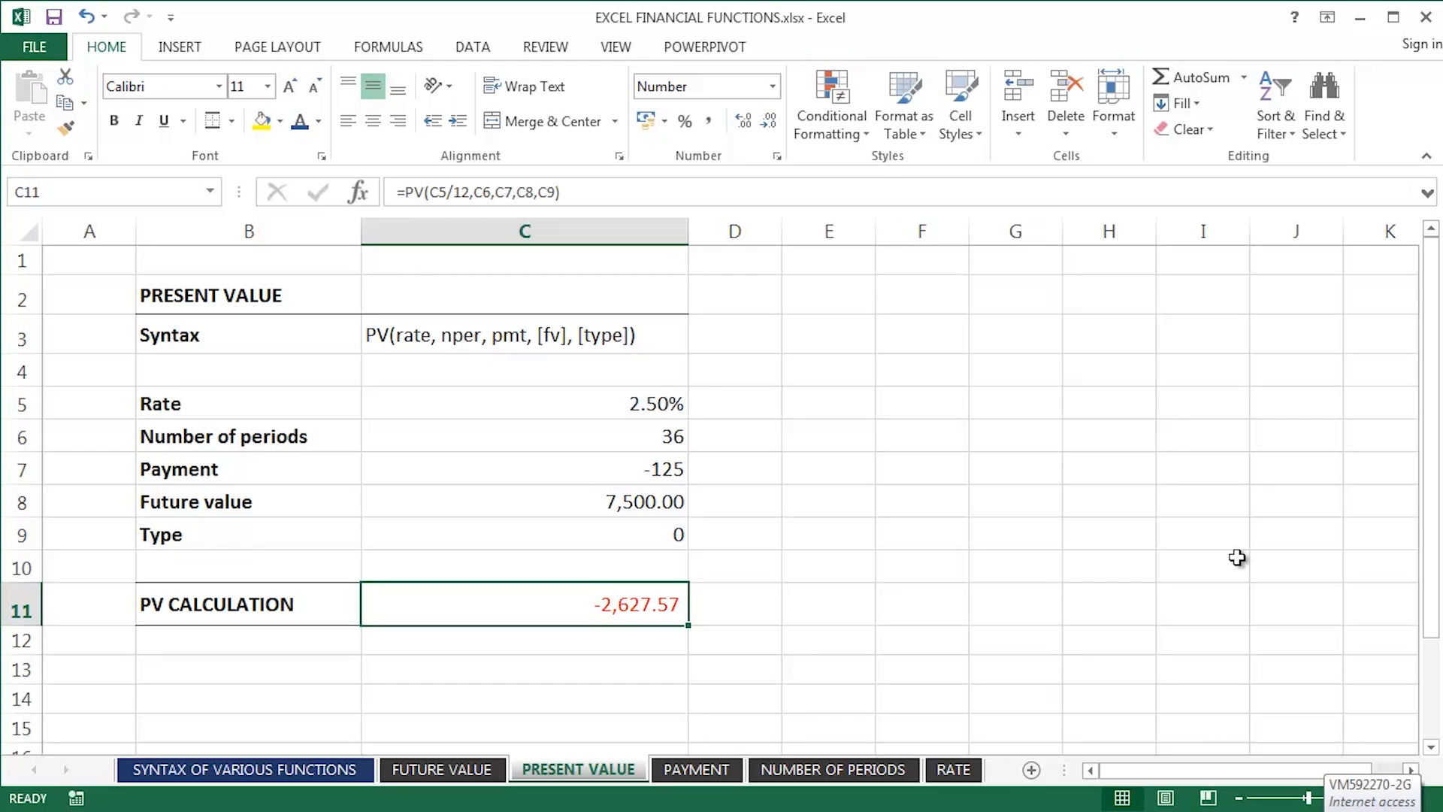
- Clear C11 and start a new =pv formula there
key(Delete)
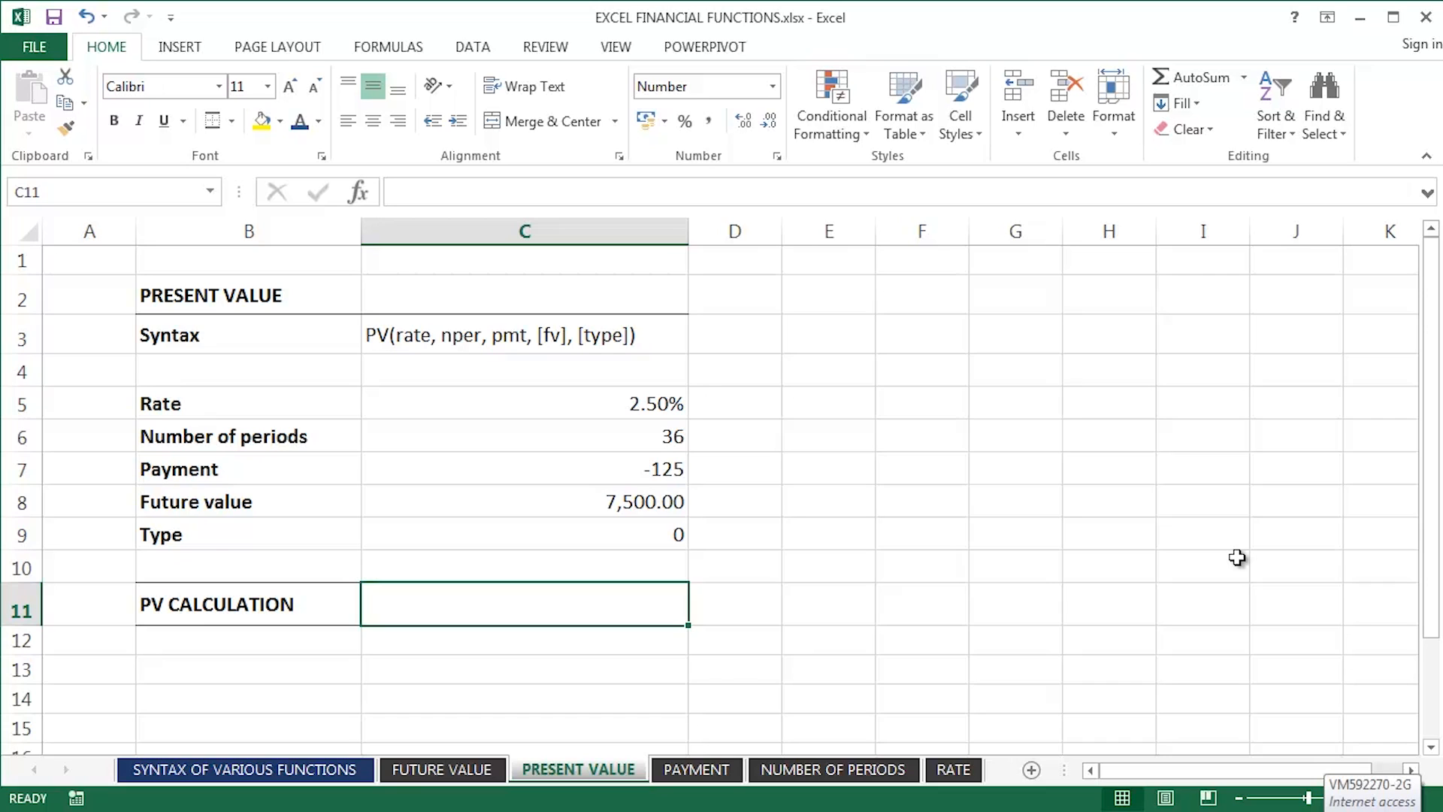
text(=pv)
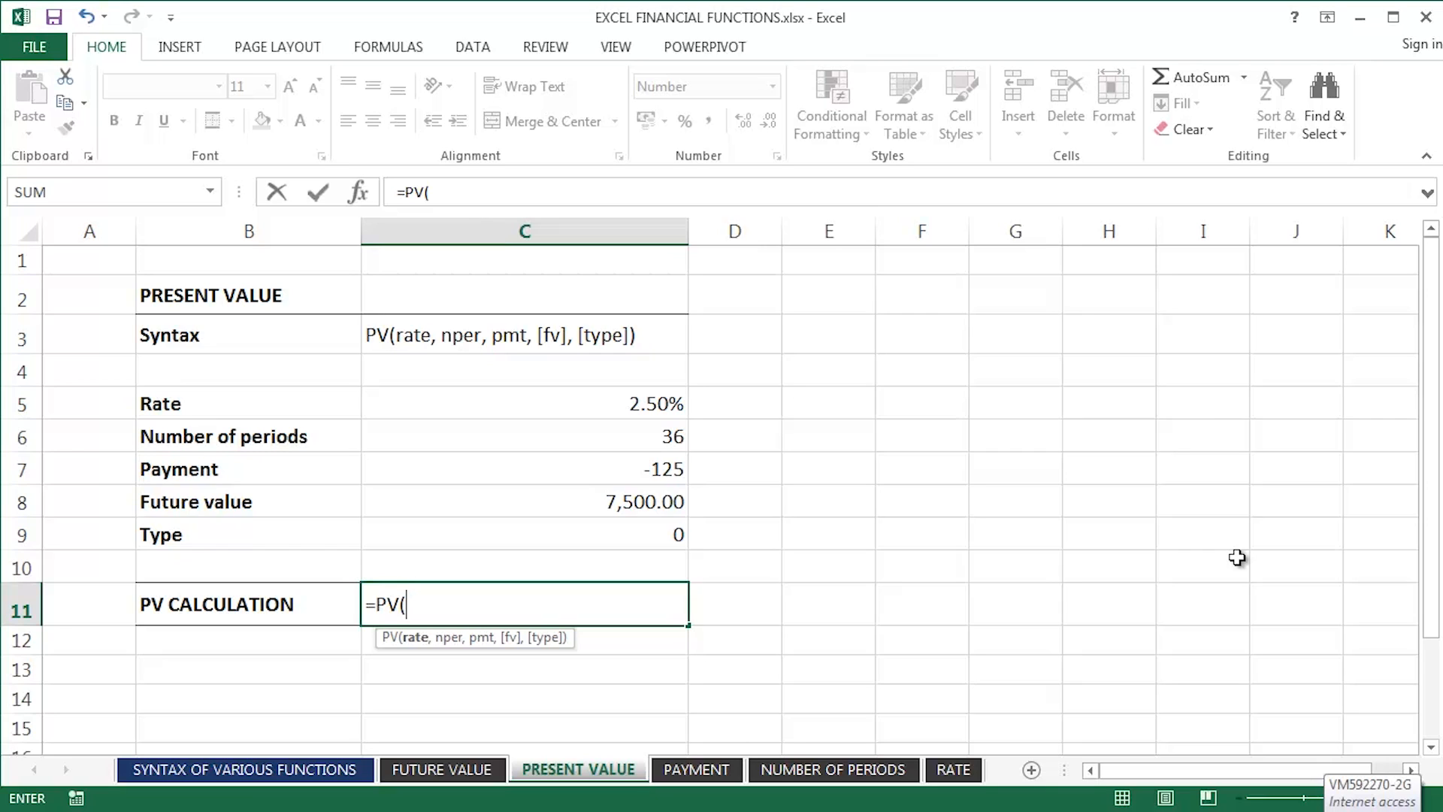
mouse_move(606, 403)
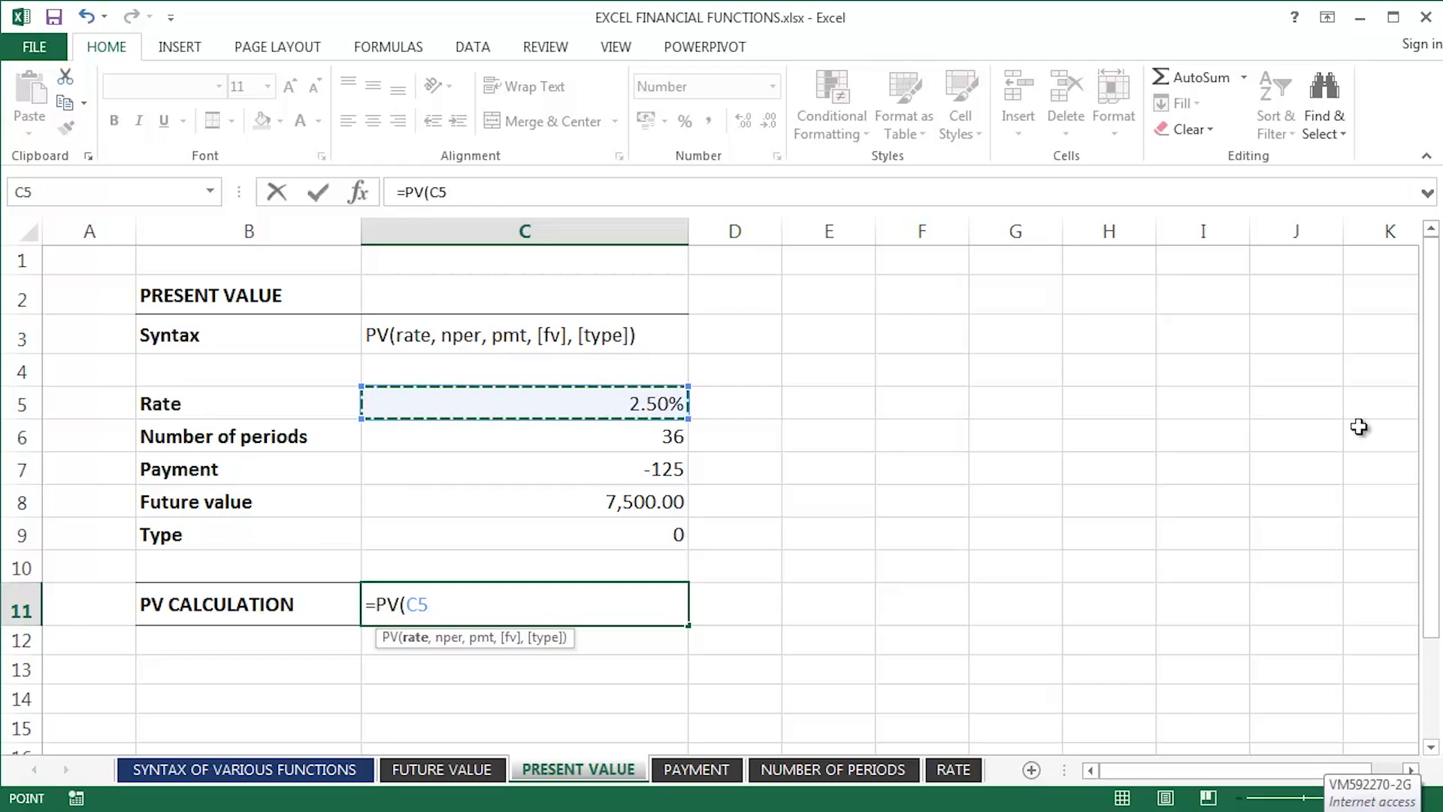
- Complete the formula as =PV(C5/12,C6,C7,C8,C9) so C11 returns -2,627.57
text(/1)
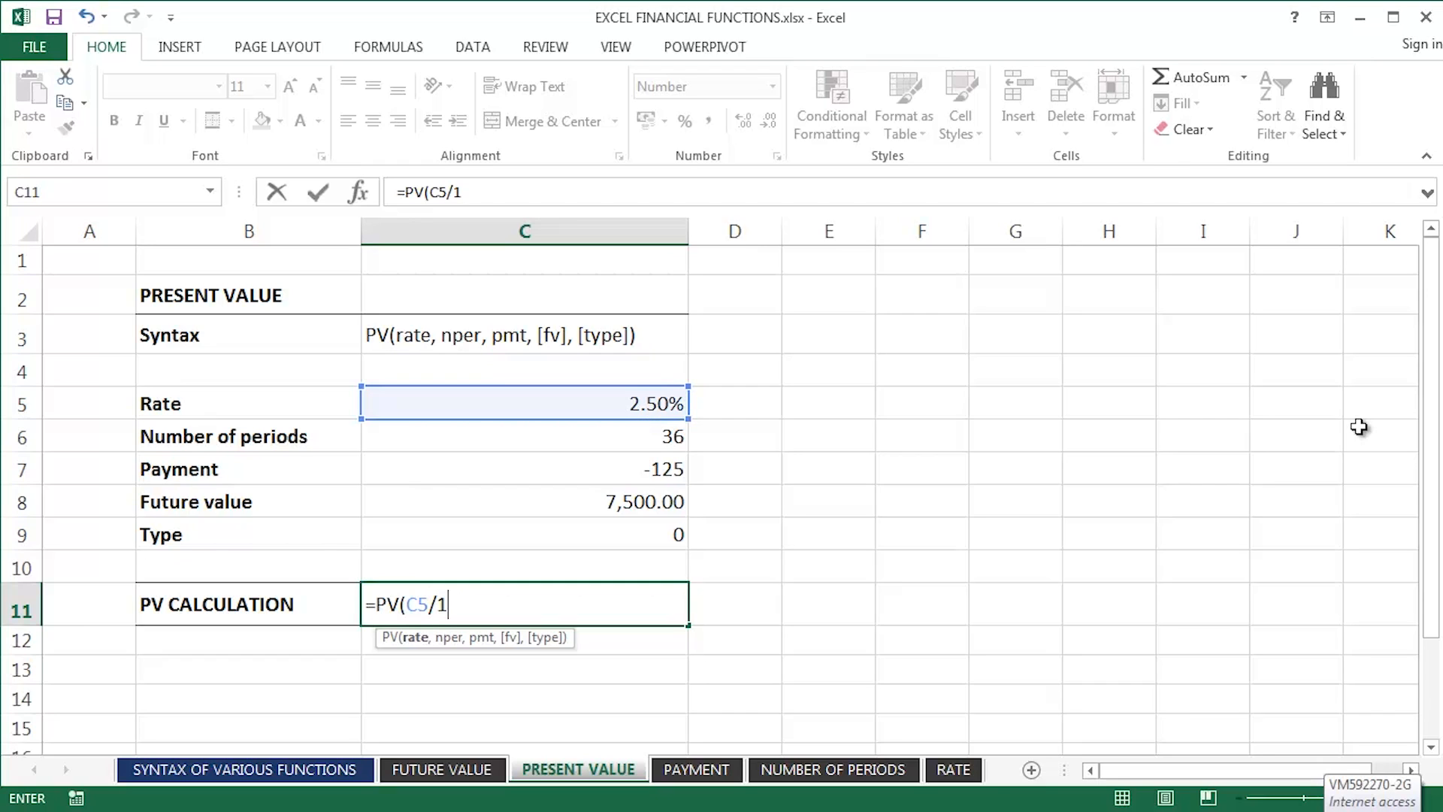
text(2)
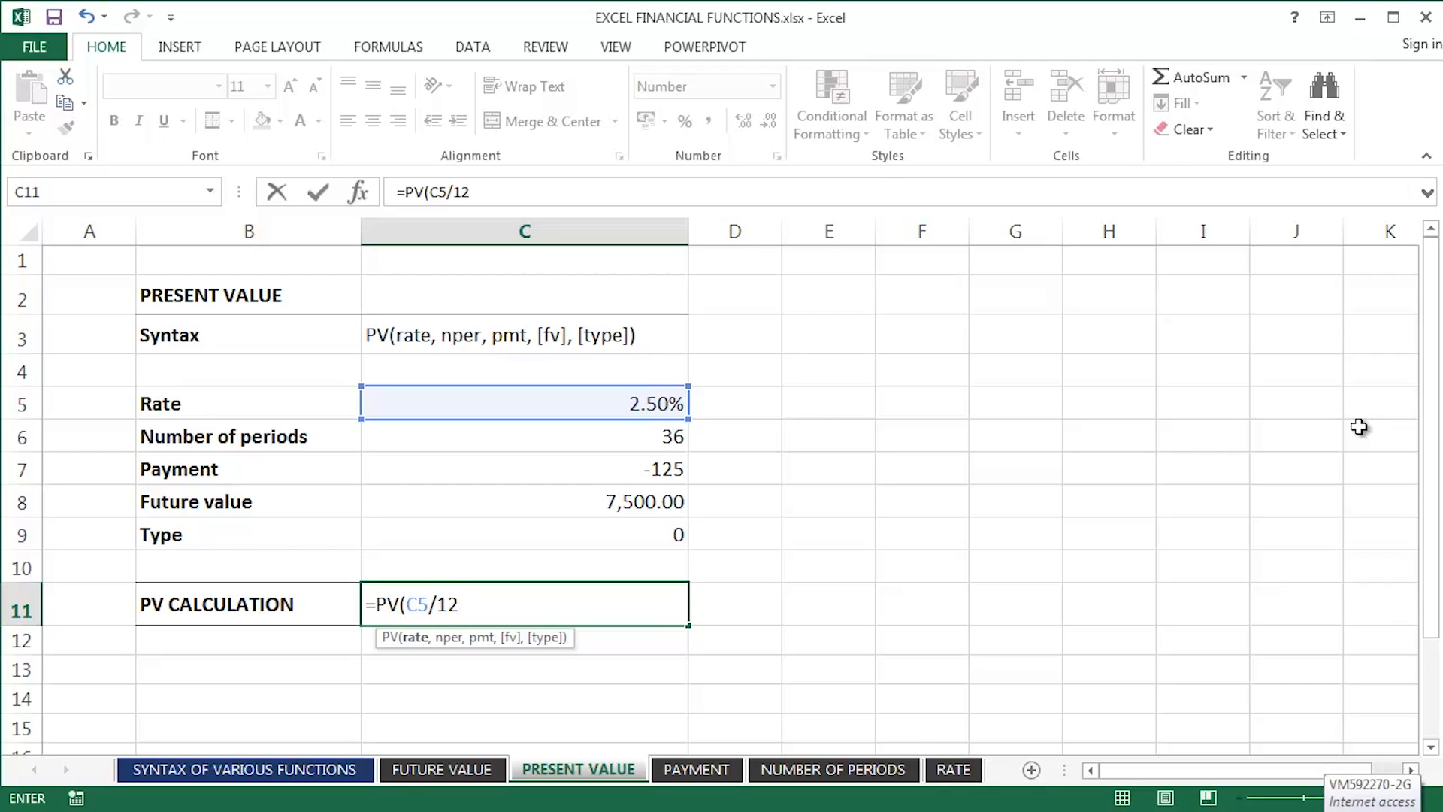
text(,C6)
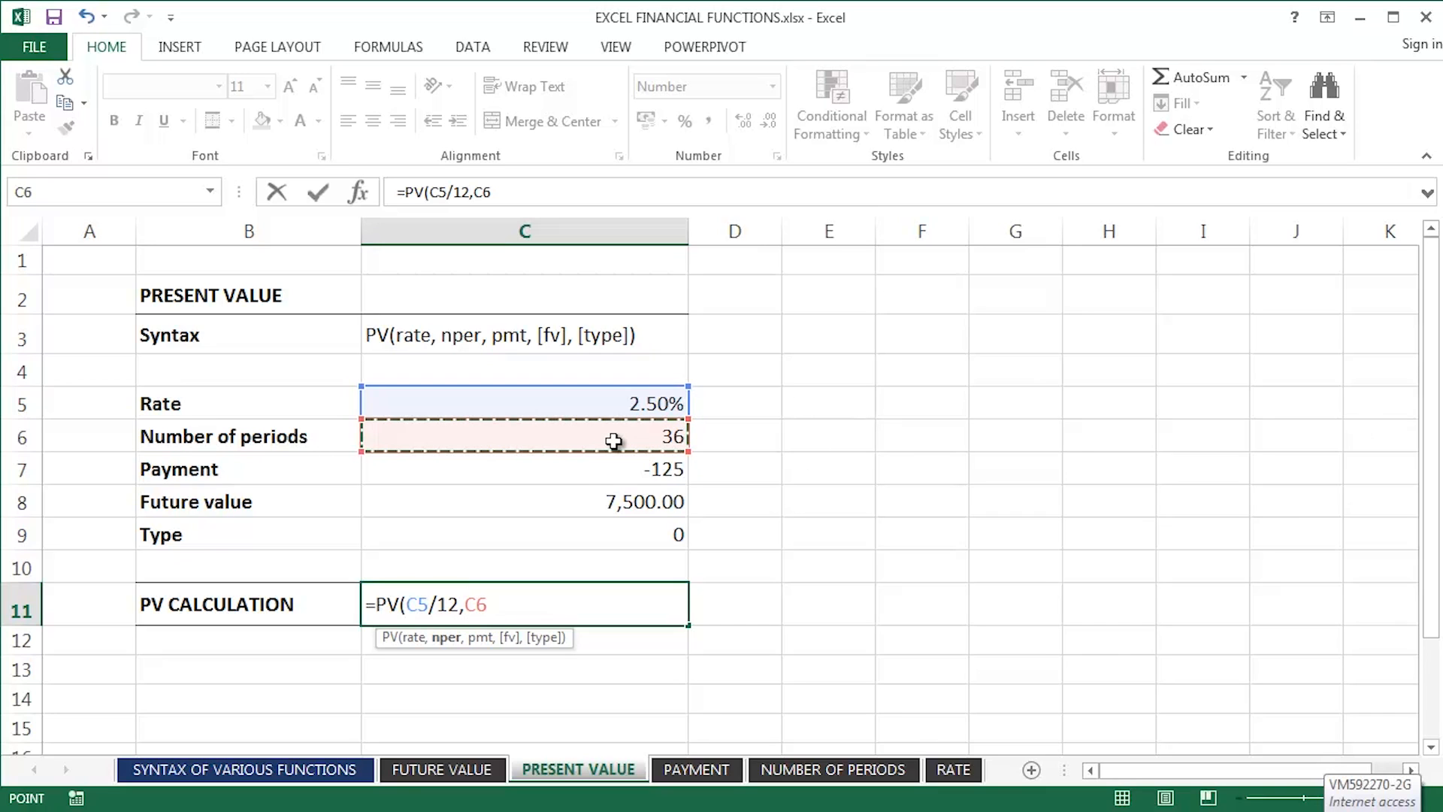
text(,C7)
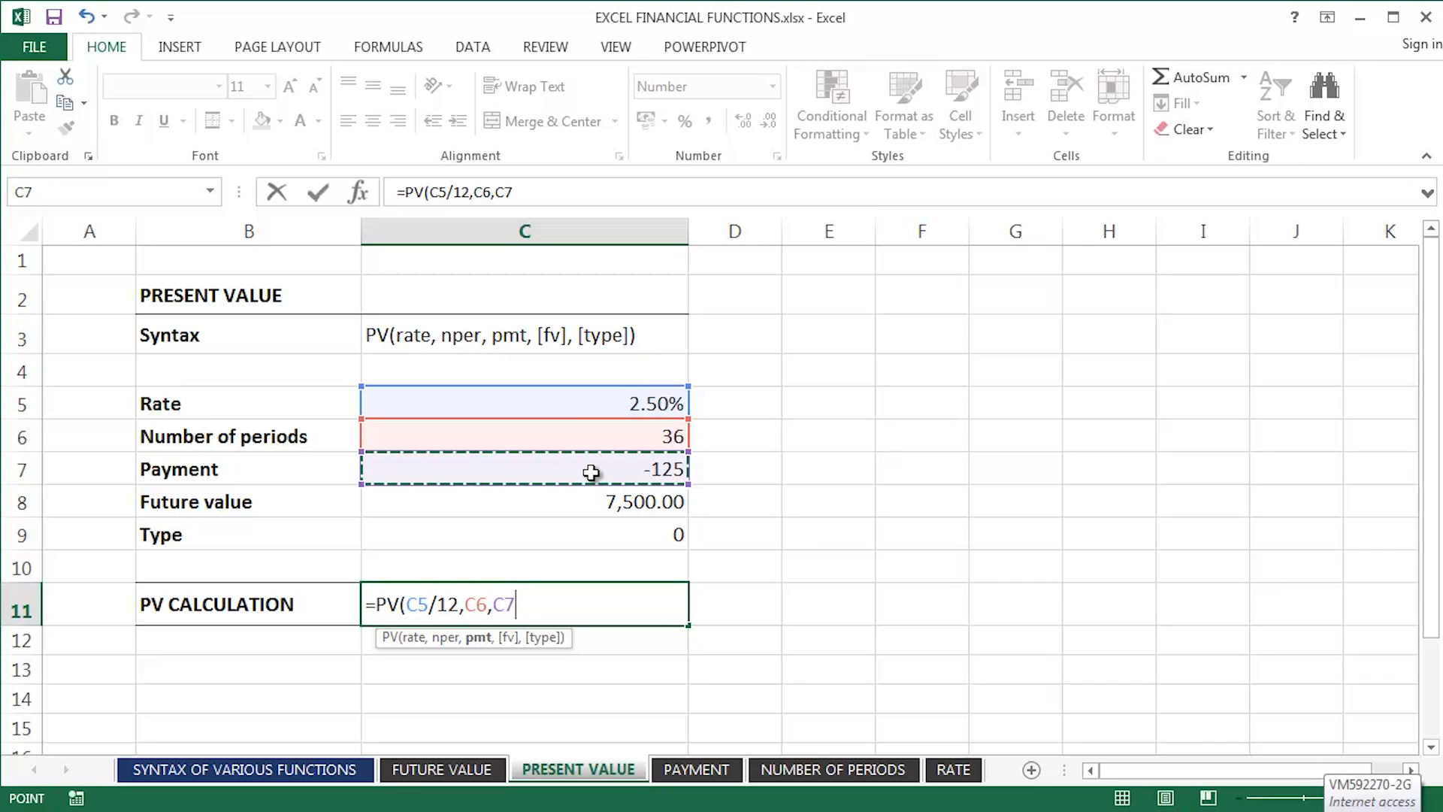
text(,)
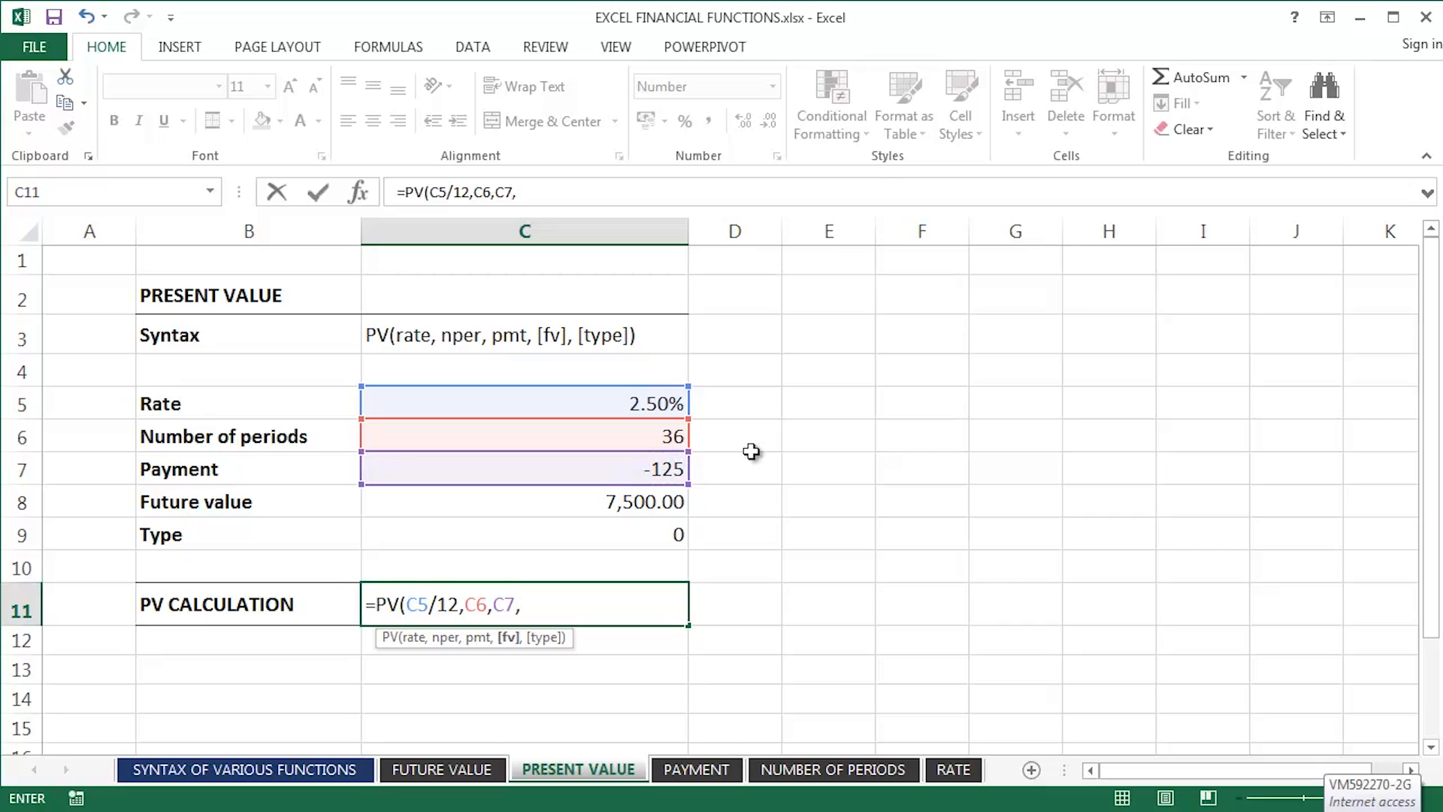
click(525, 502)
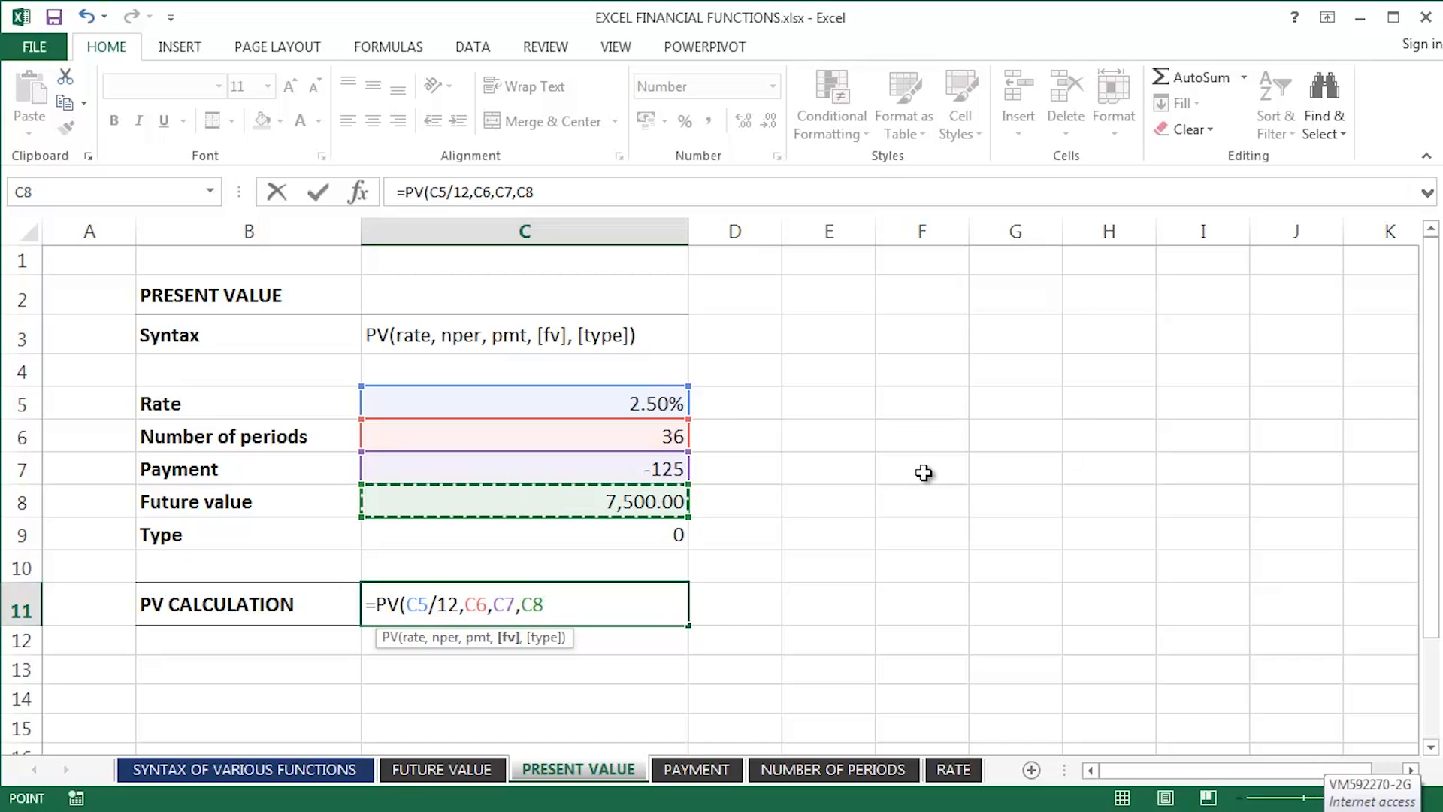
text(,)
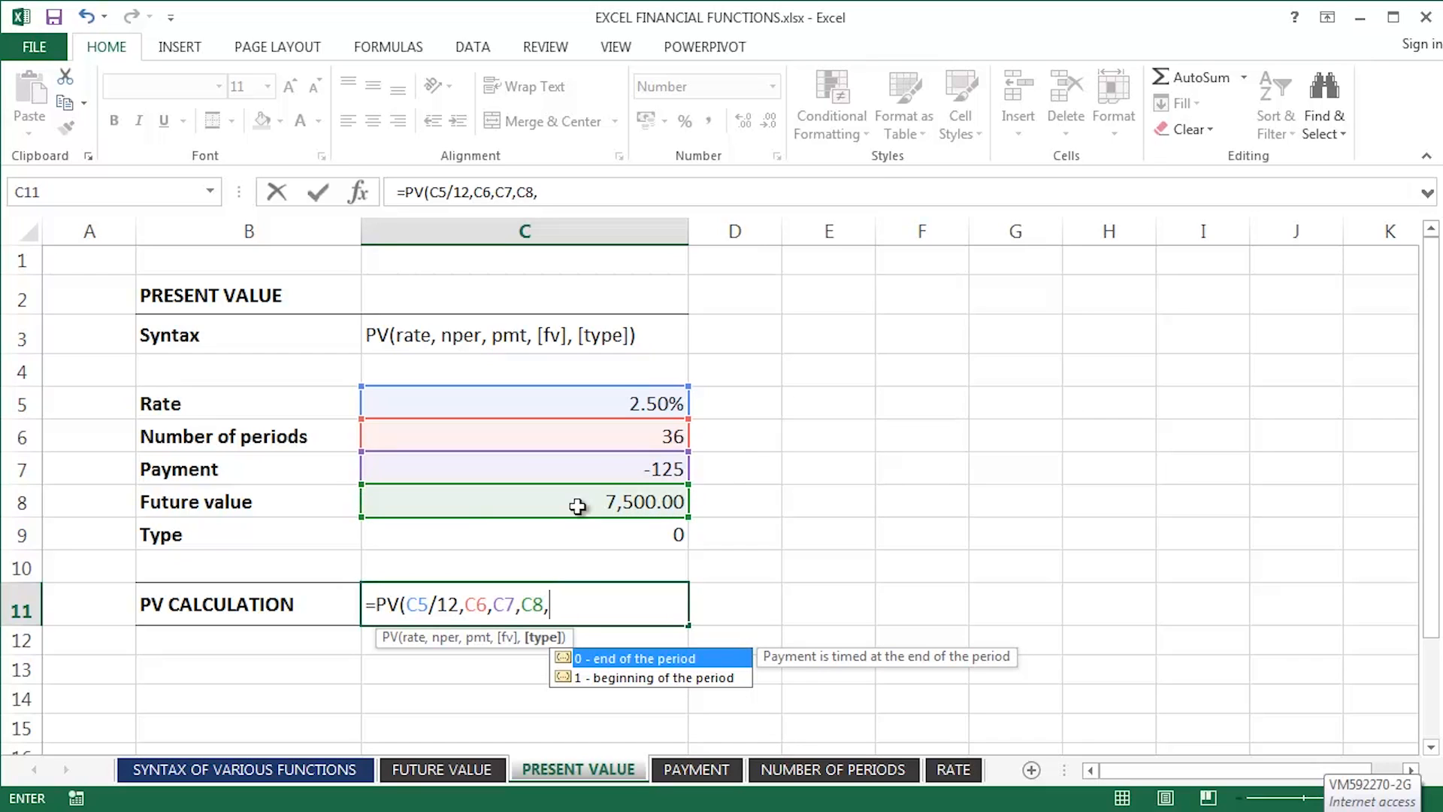
click(525, 534)
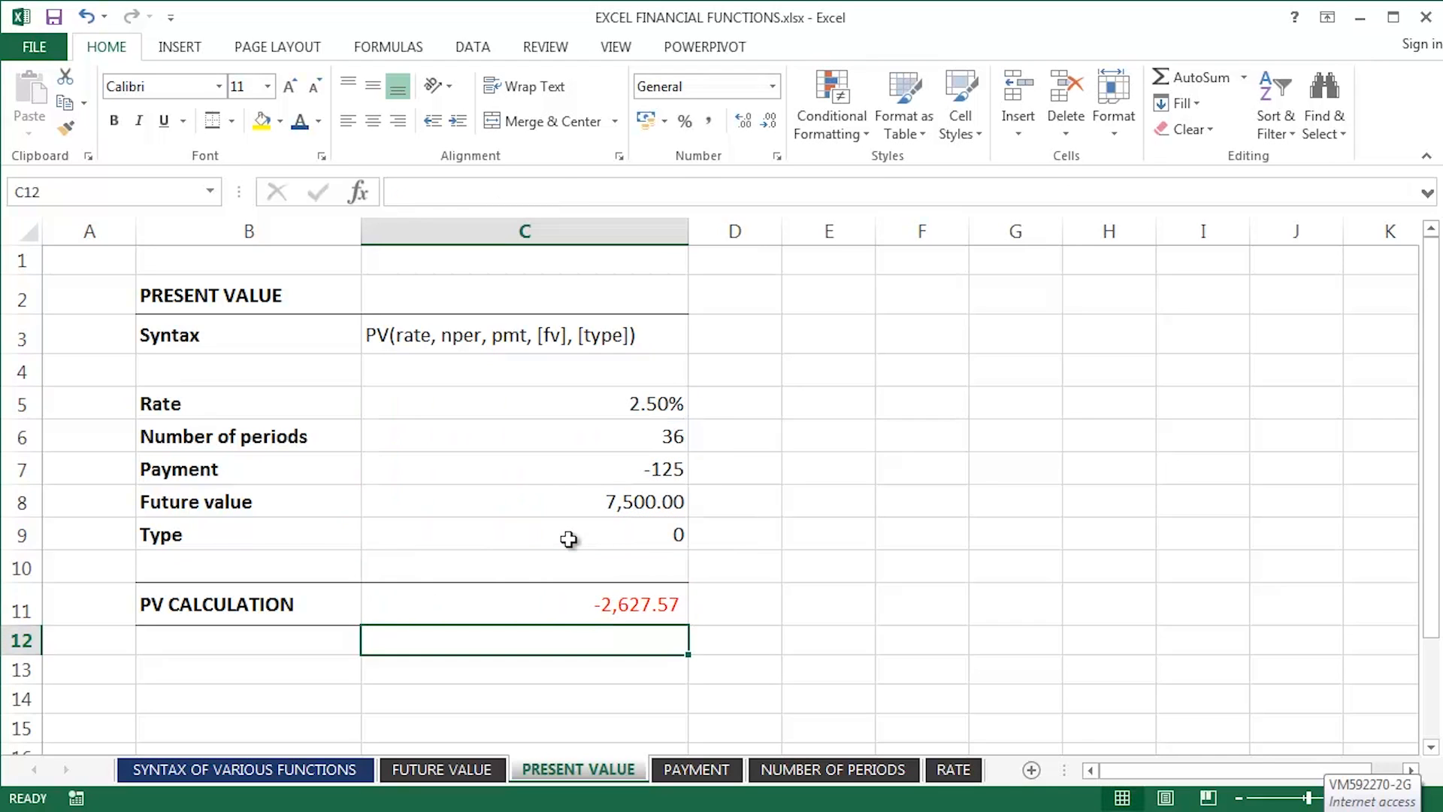
click(524, 604)
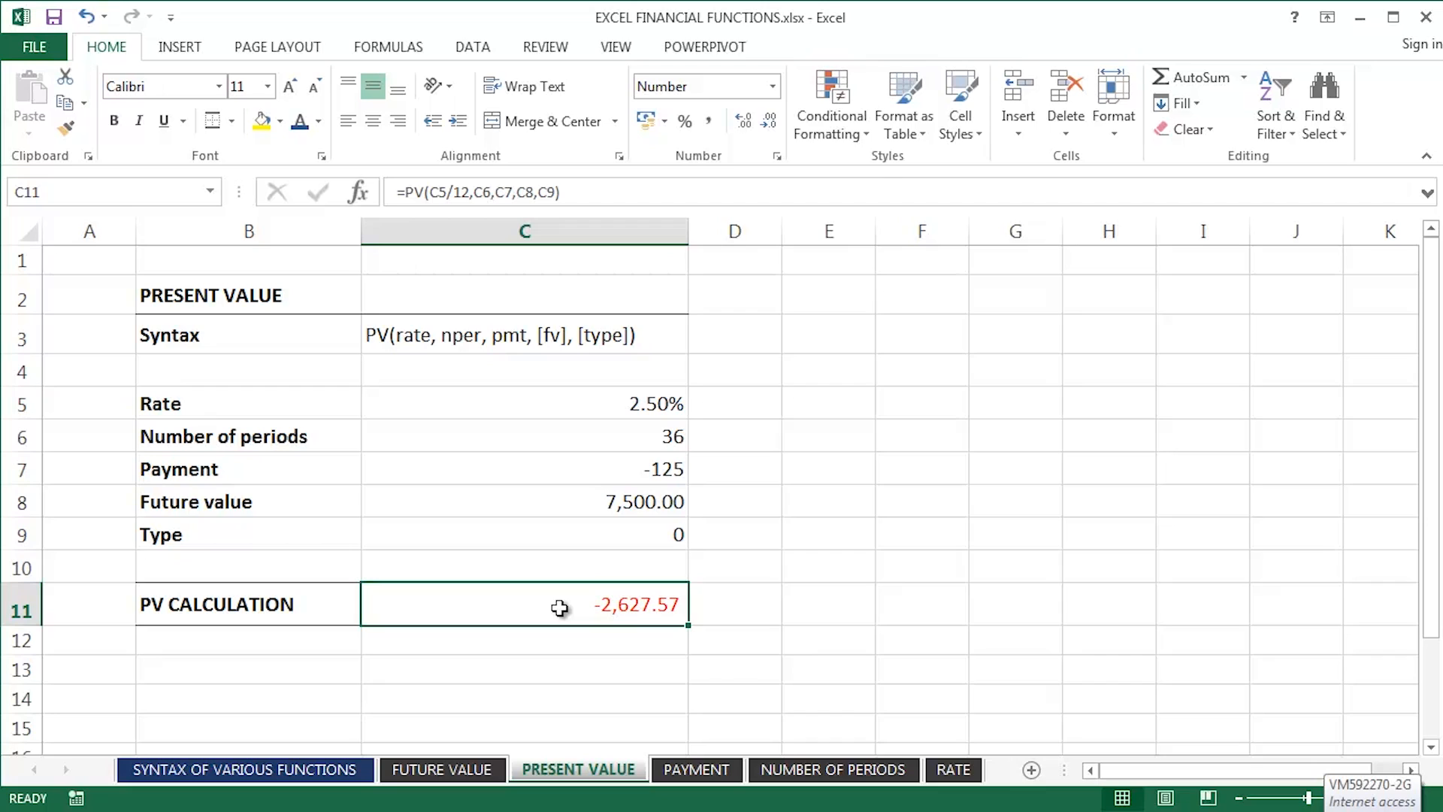
mouse_move(585, 564)
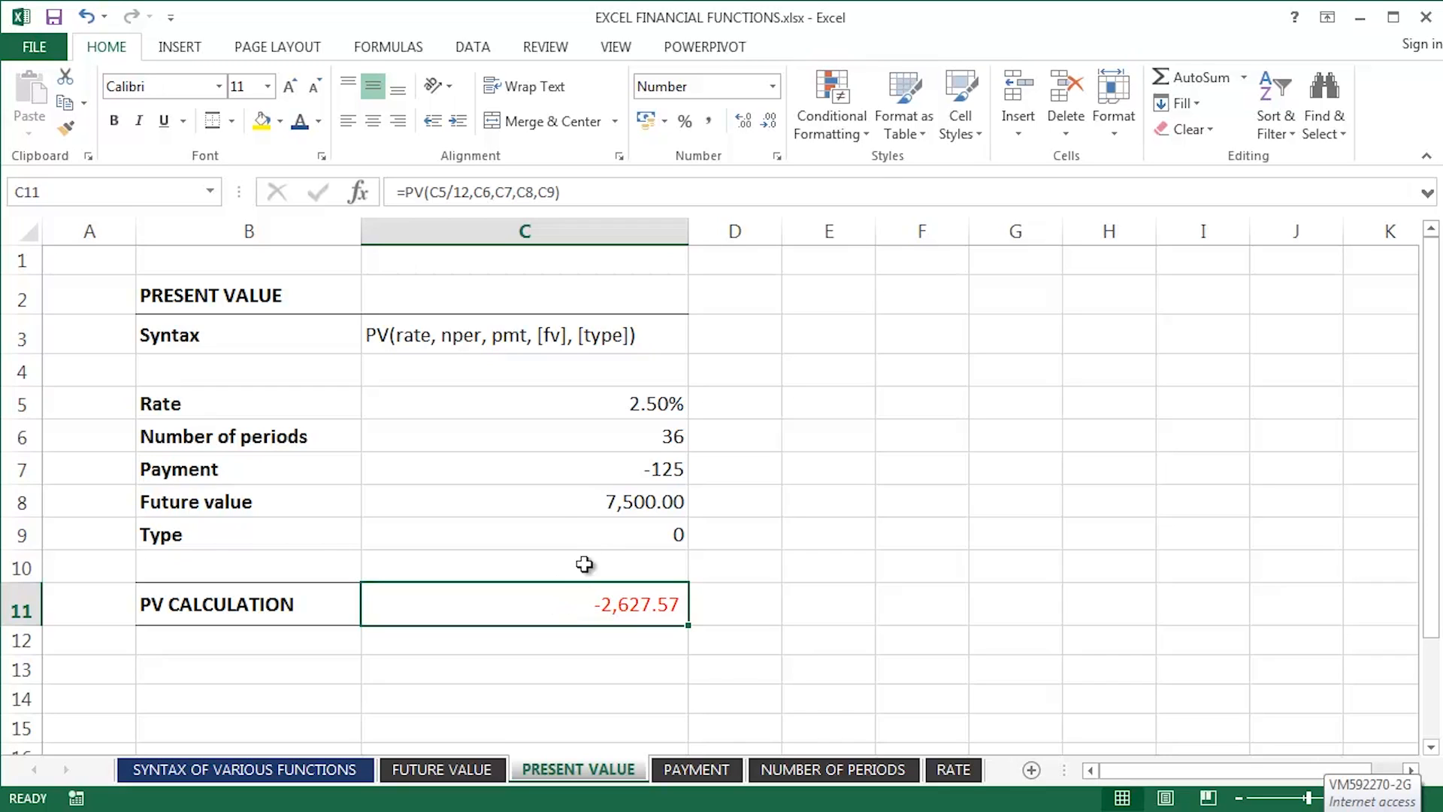
click(524, 502)
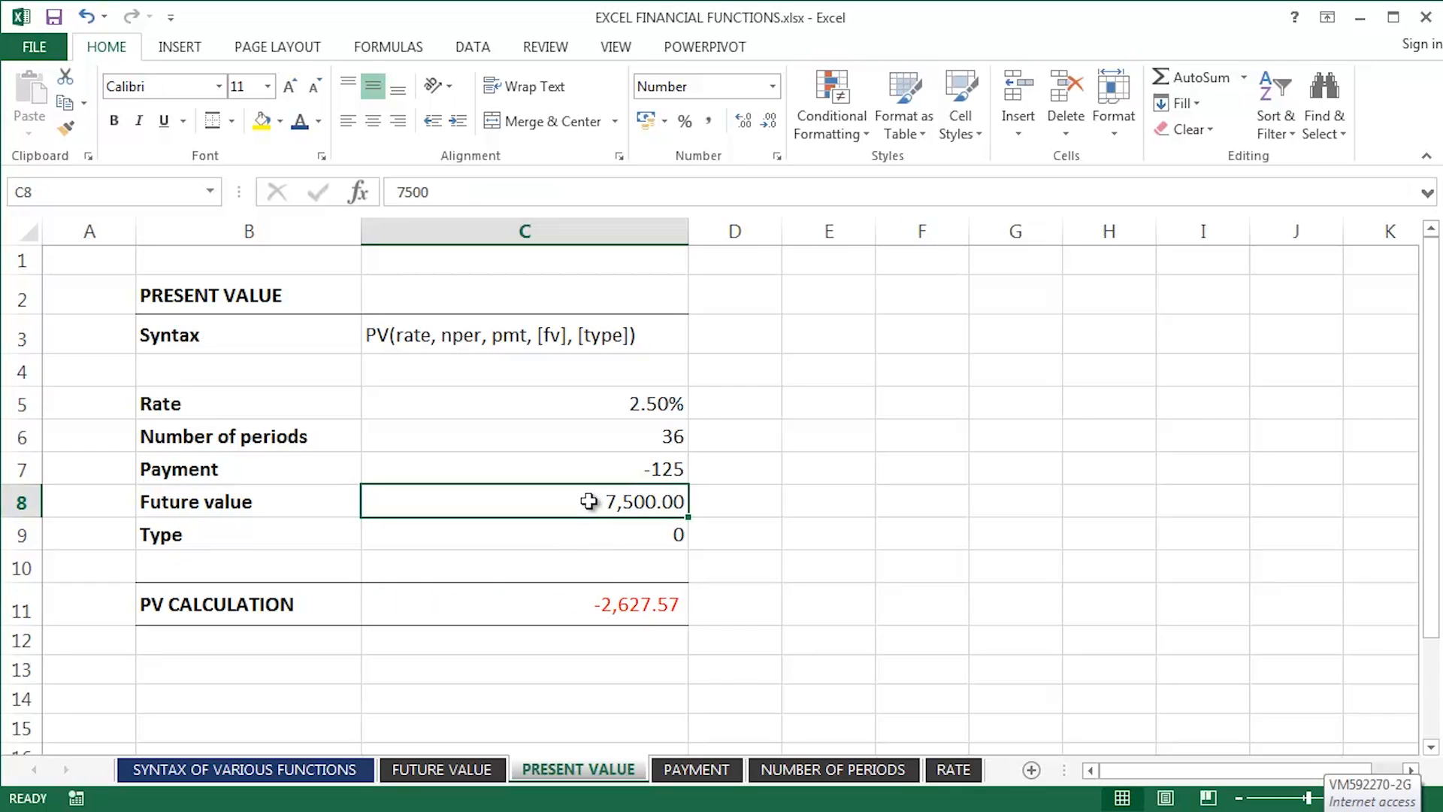
mouse_move(933, 640)
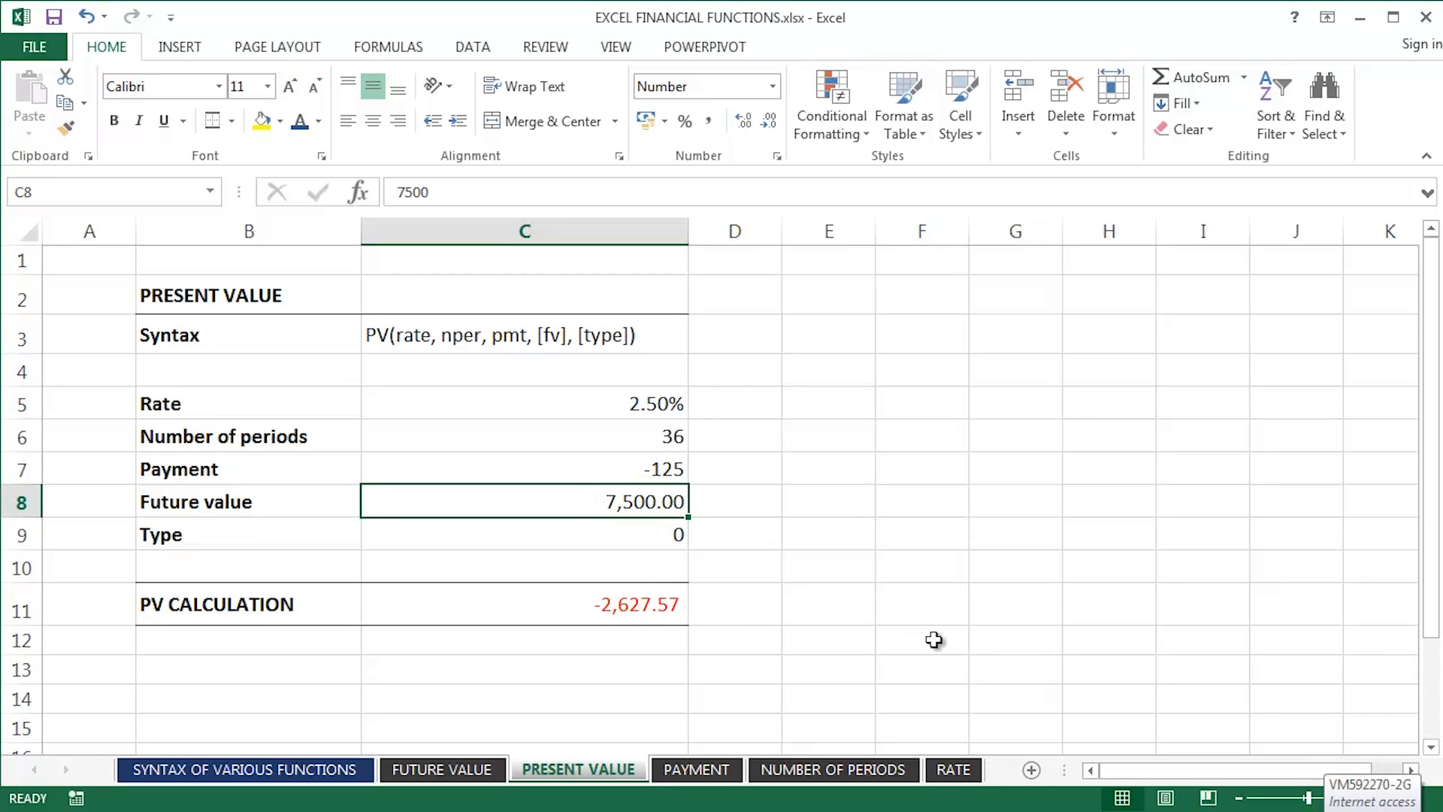
mouse_move(585, 470)
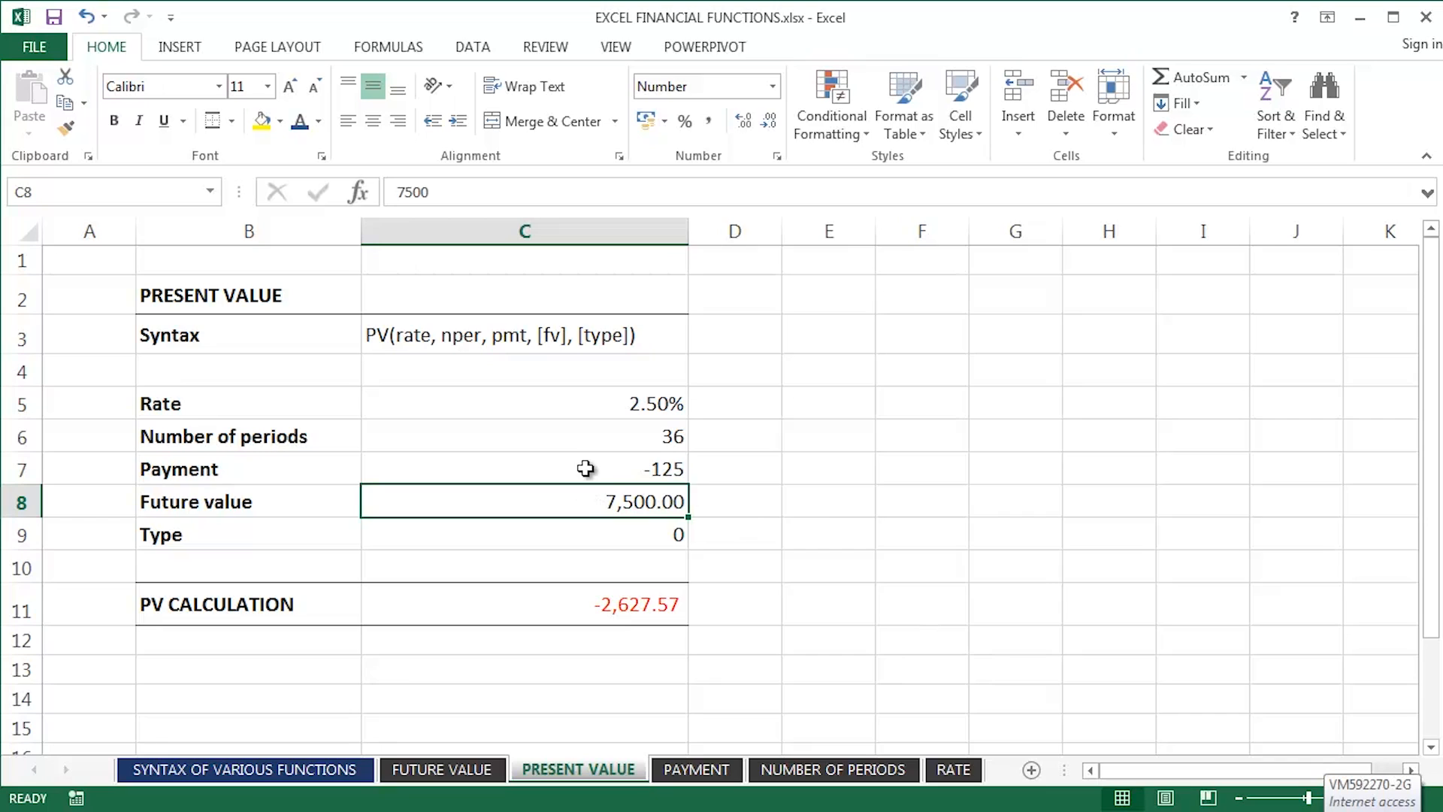
click(577, 469)
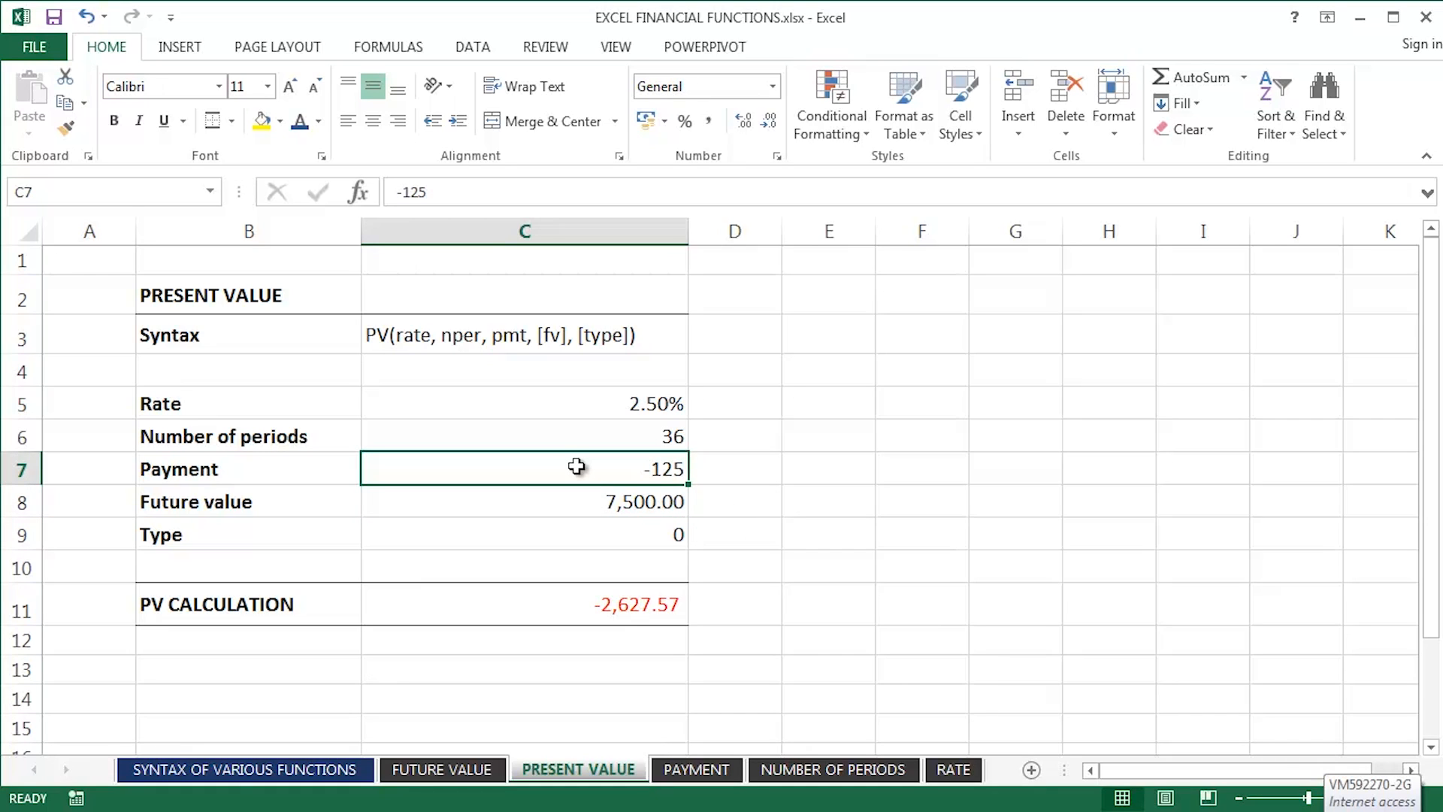
mouse_move(589, 436)
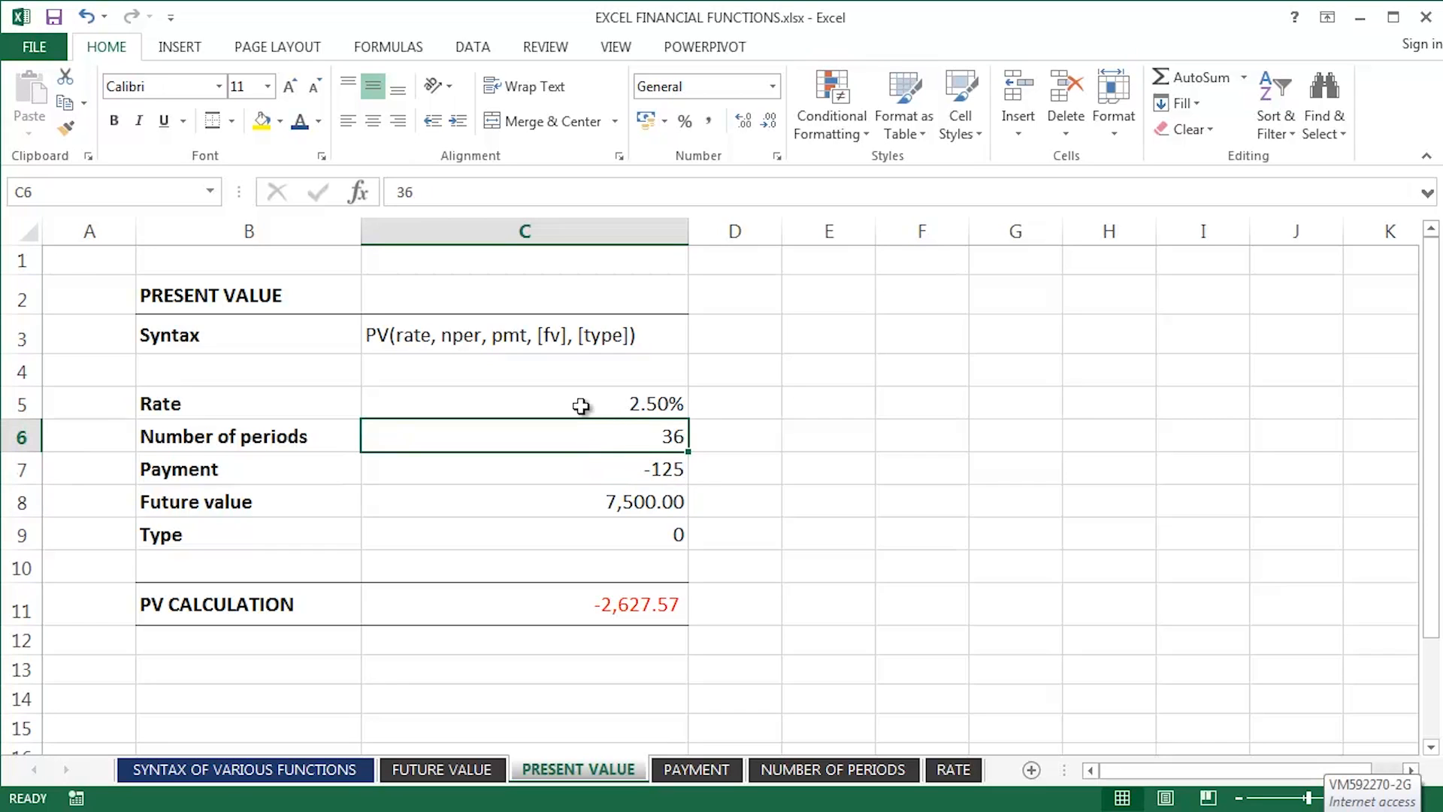
click(523, 403)
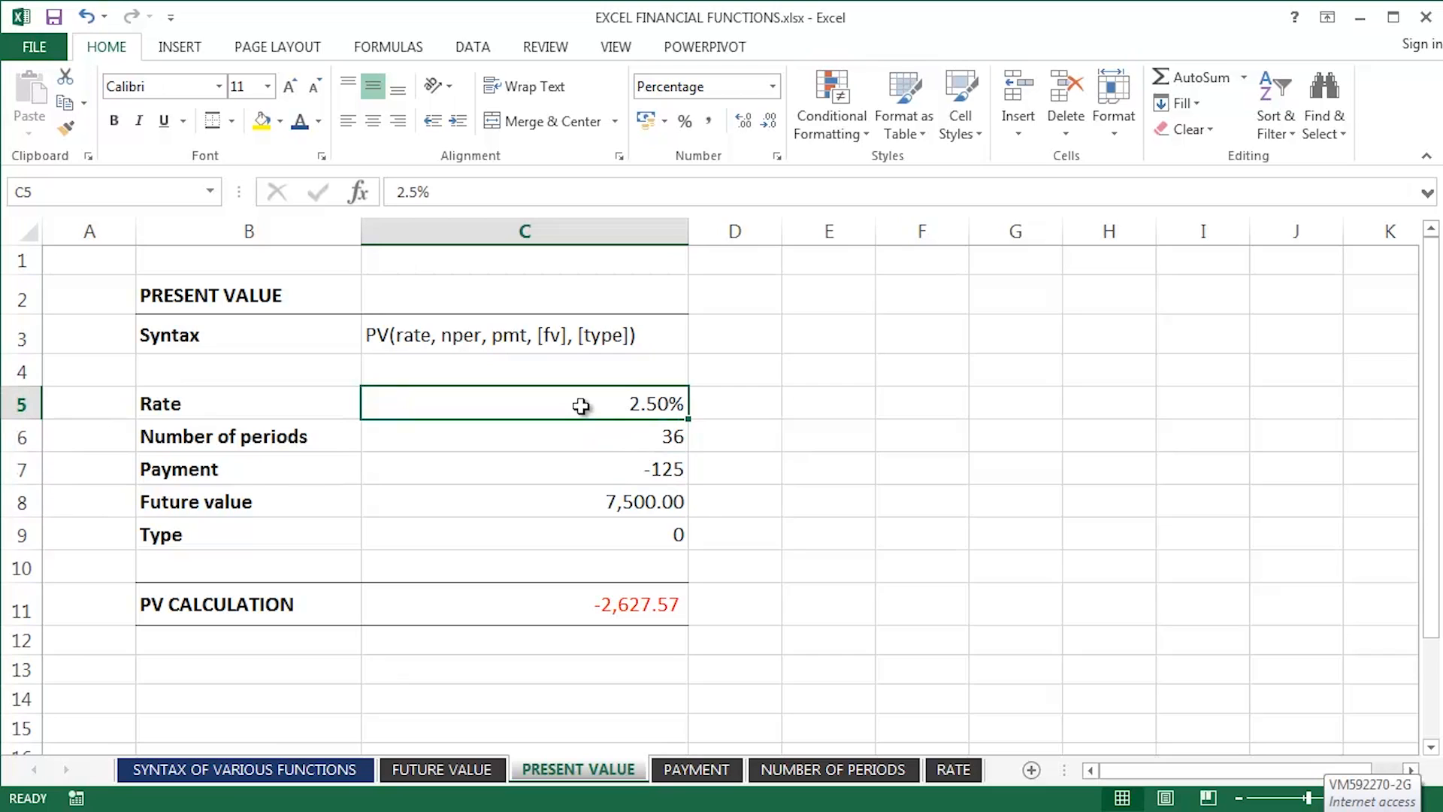
click(504, 640)
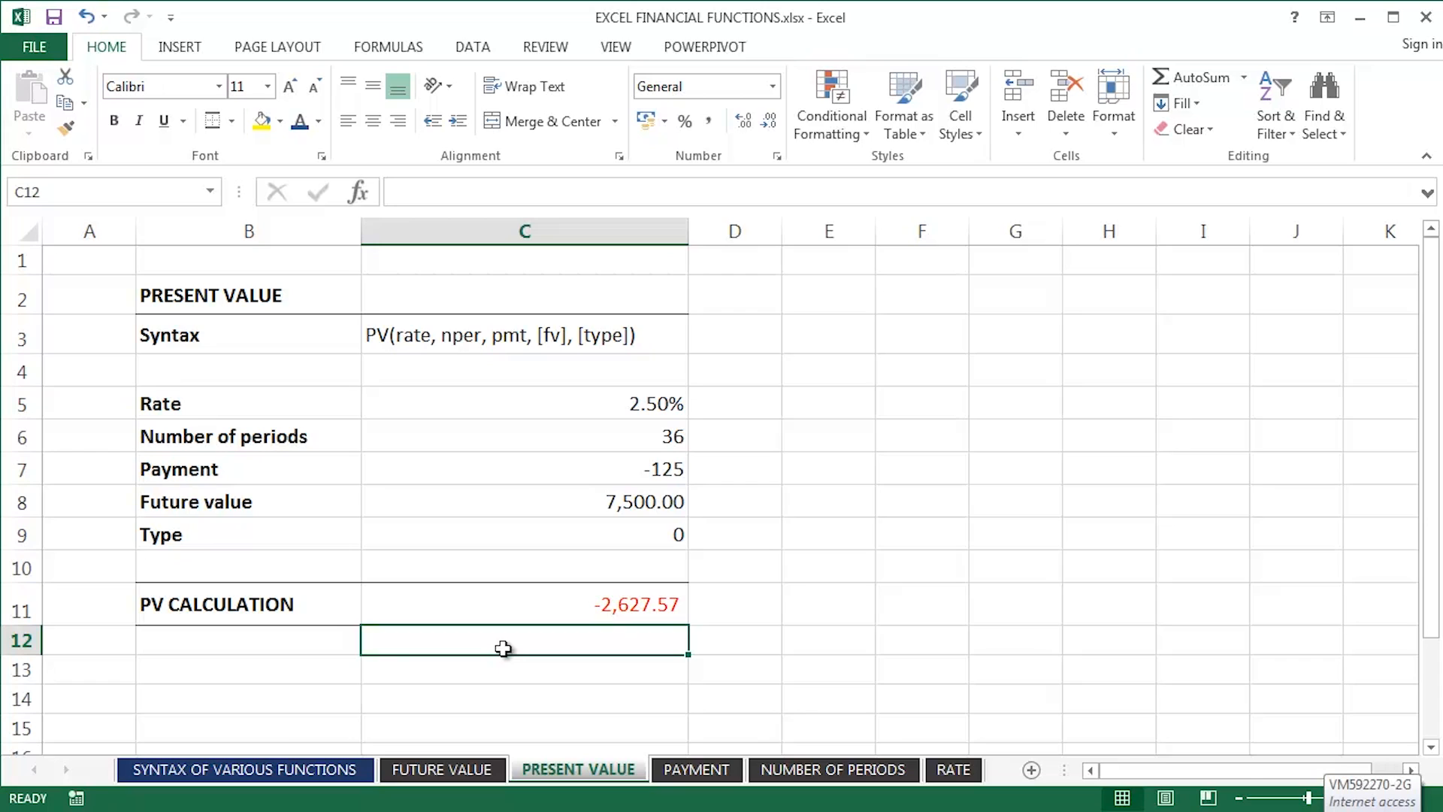
mouse_move(626, 739)
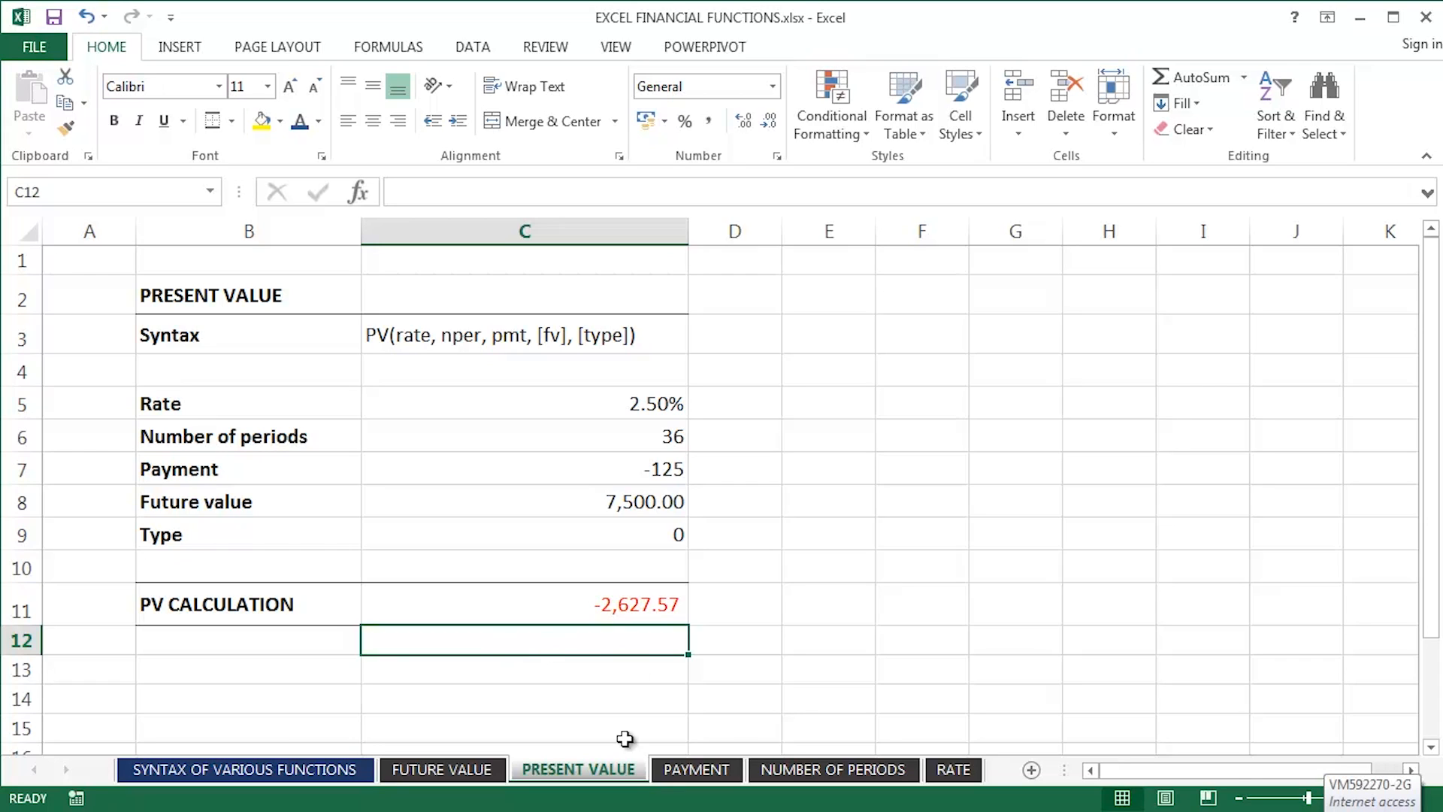
click(696, 770)
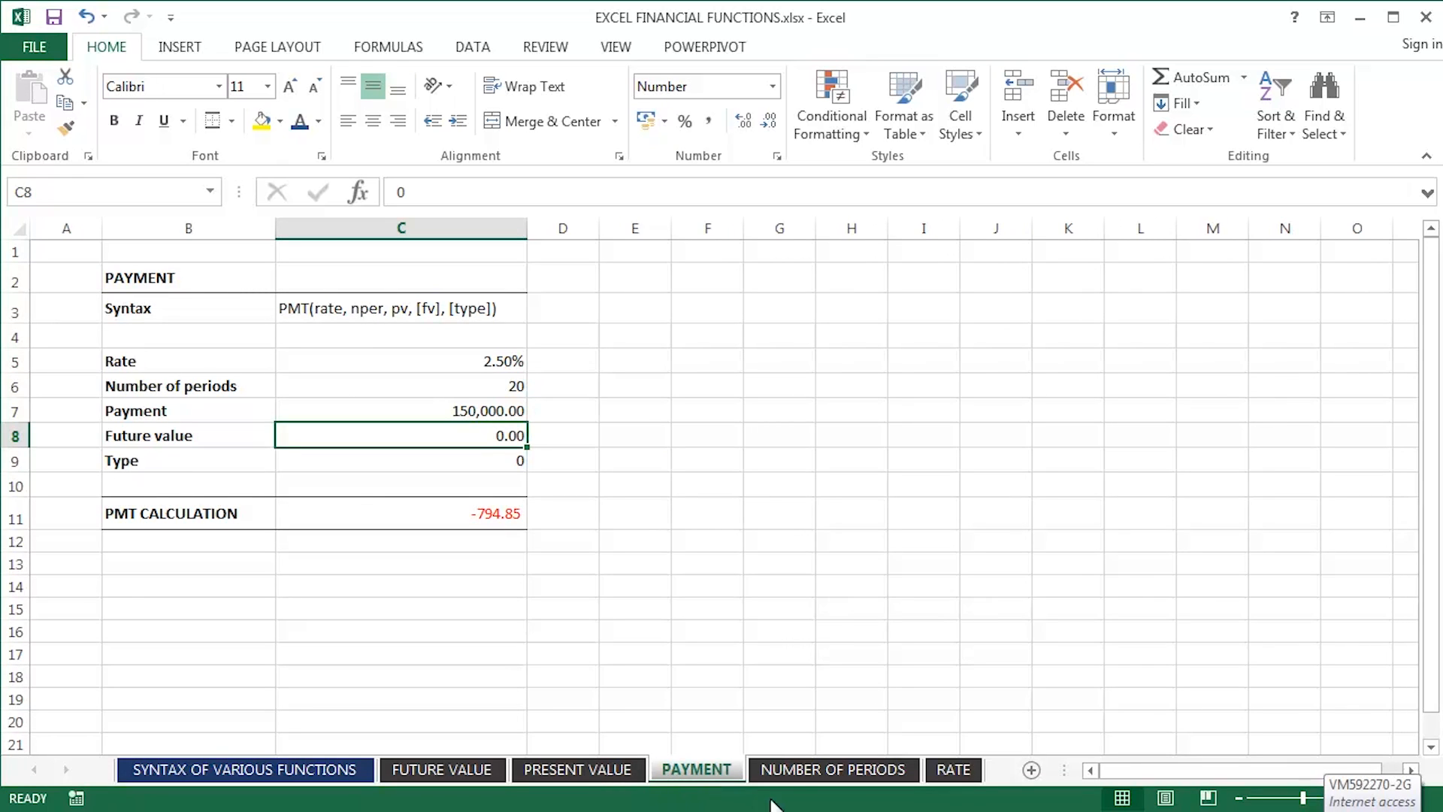
click(831, 770)
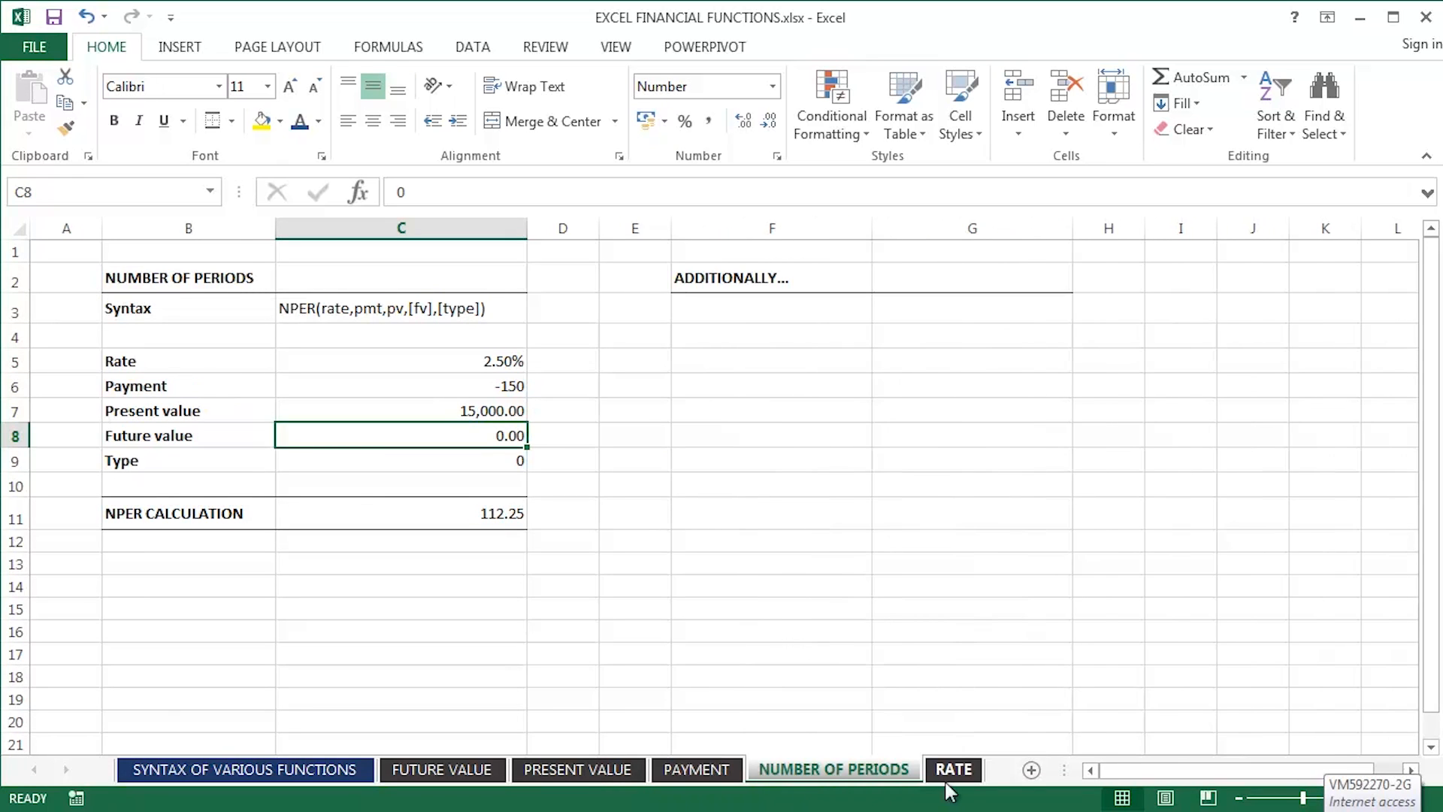
click(953, 769)
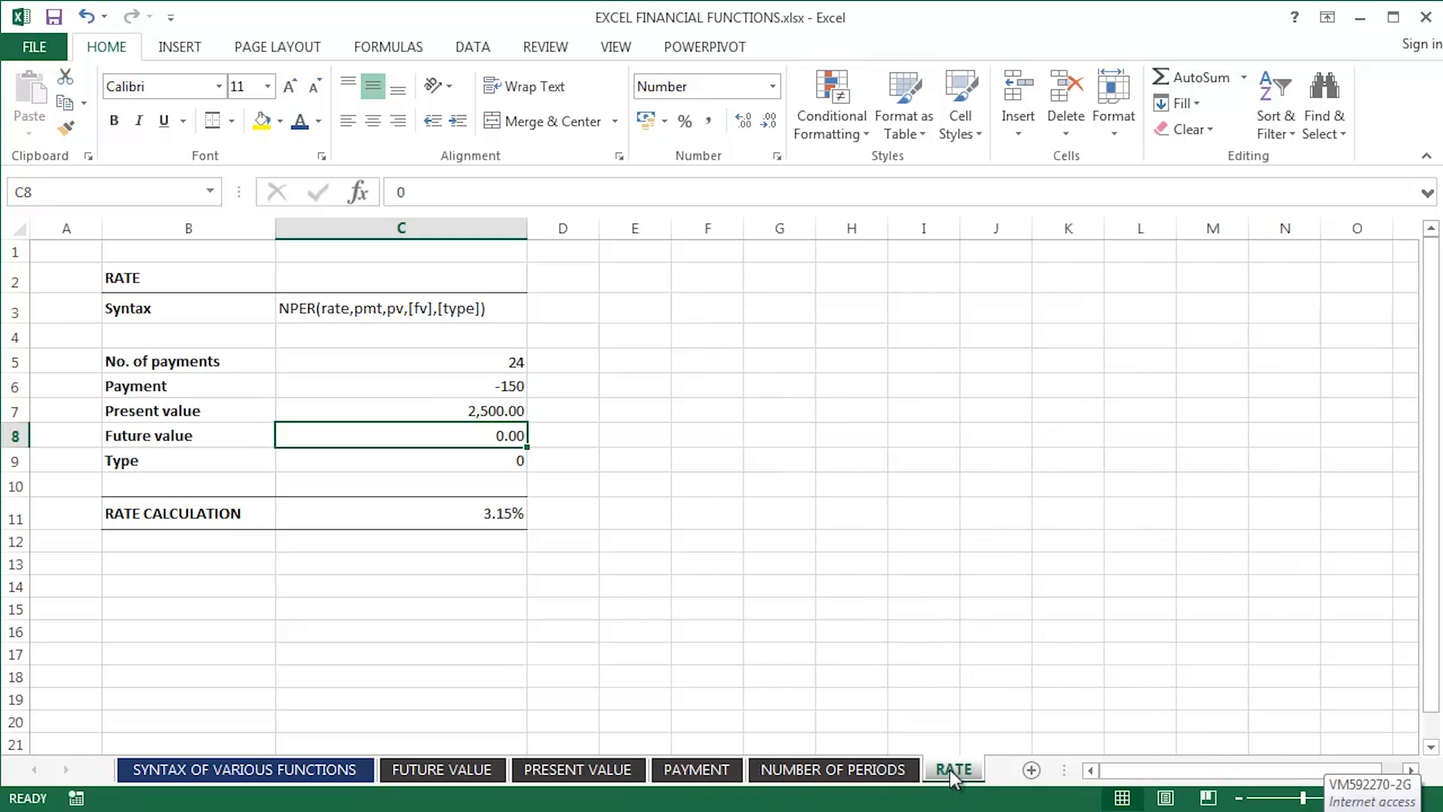
click(577, 769)
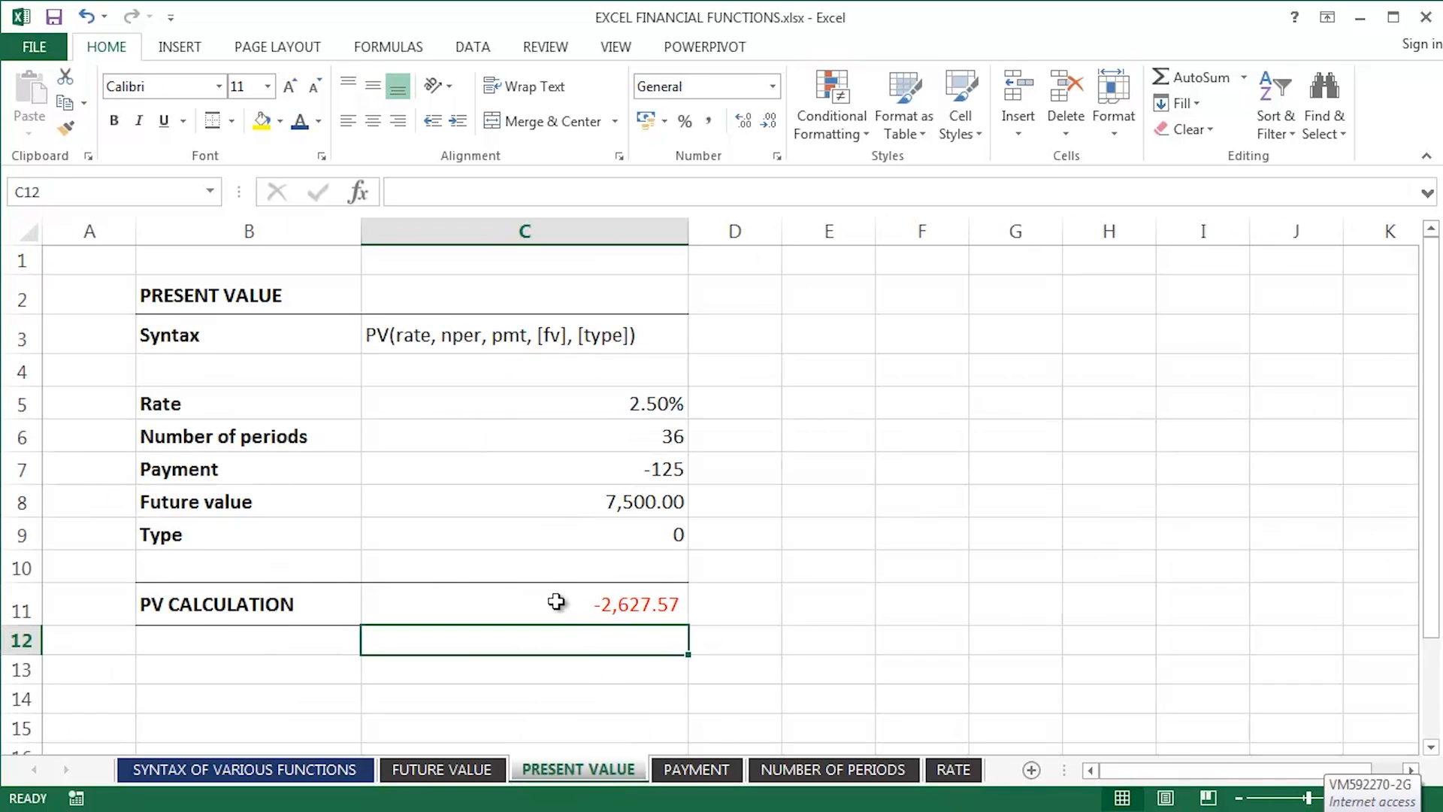
- Reopen C11 for editing to show =PV(C5/12,C6,C7,C8,C9) with its colored references
click(524, 605)
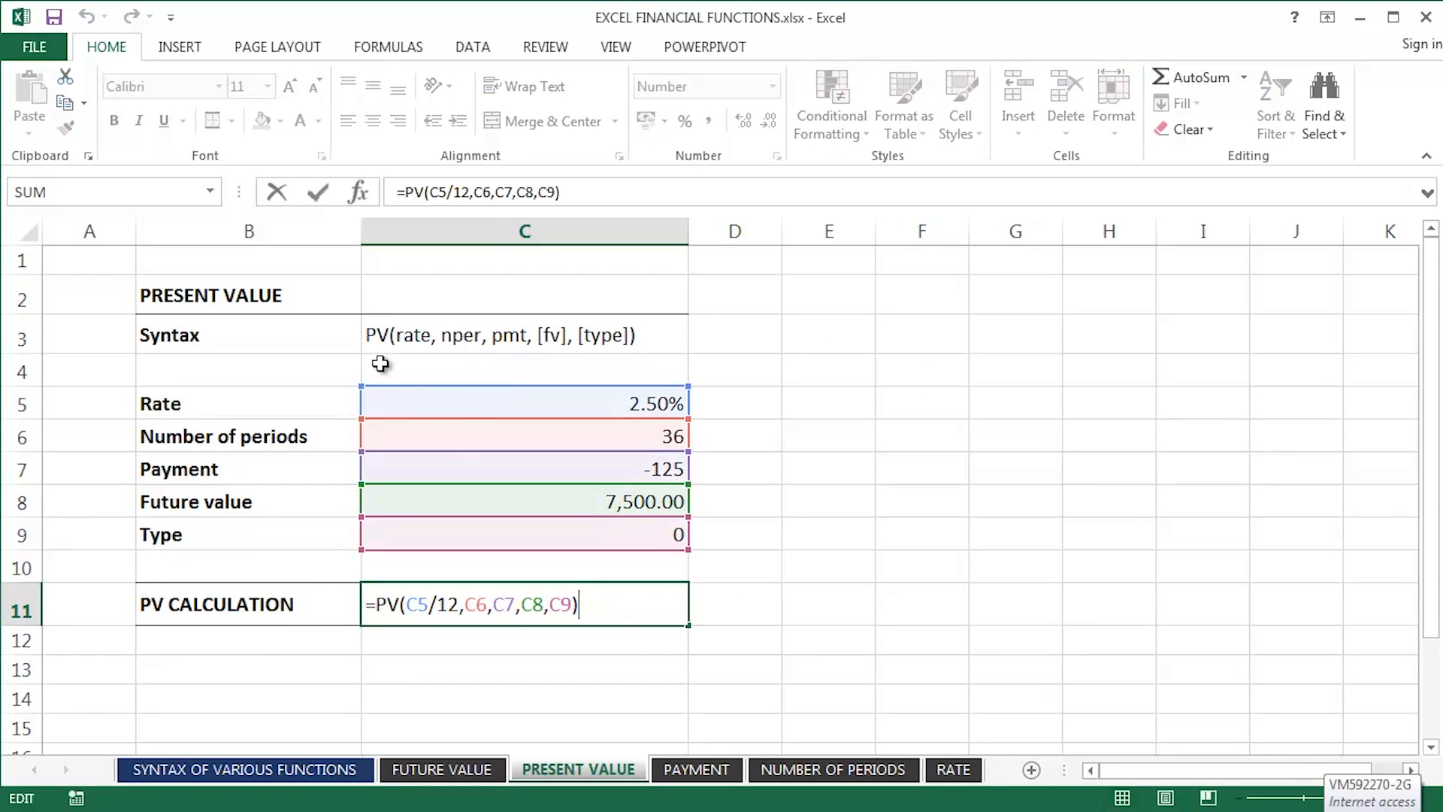
mouse_move(189, 642)
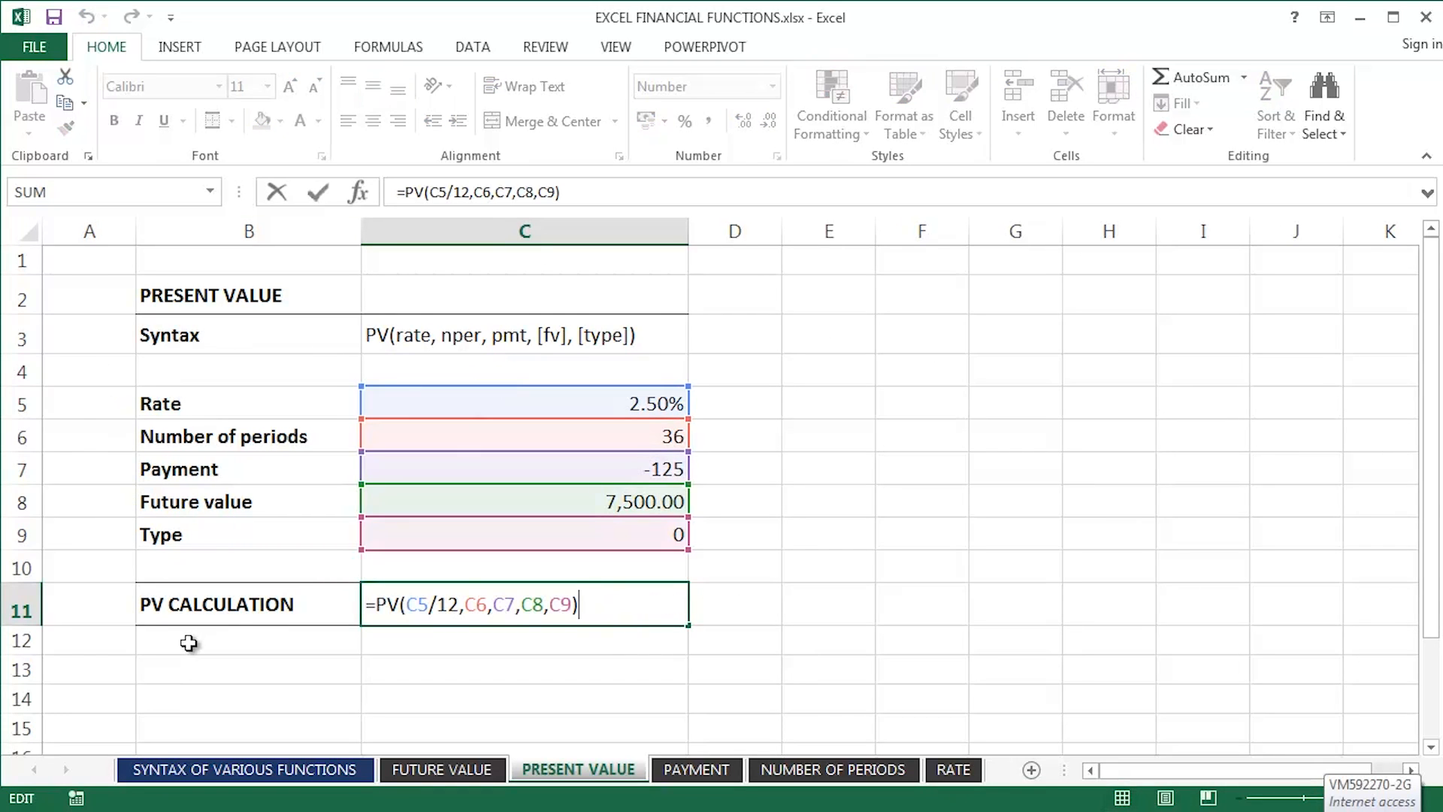